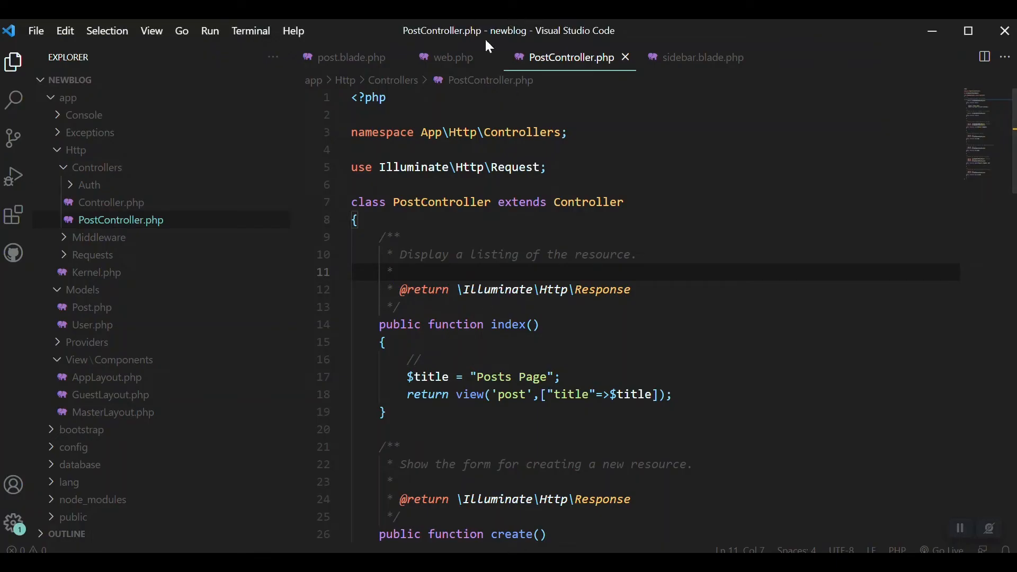
- Review the /post route in web.php that maps to PostController's index method
{"action": "left_click", "coordinate": [452, 57]}
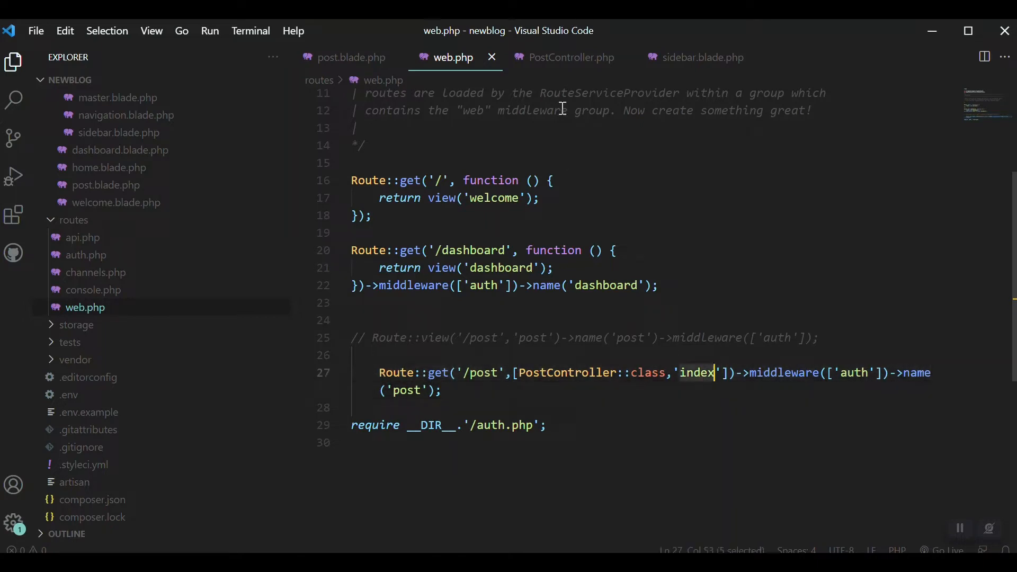
{"action": "left_click", "coordinate": [571, 58]}
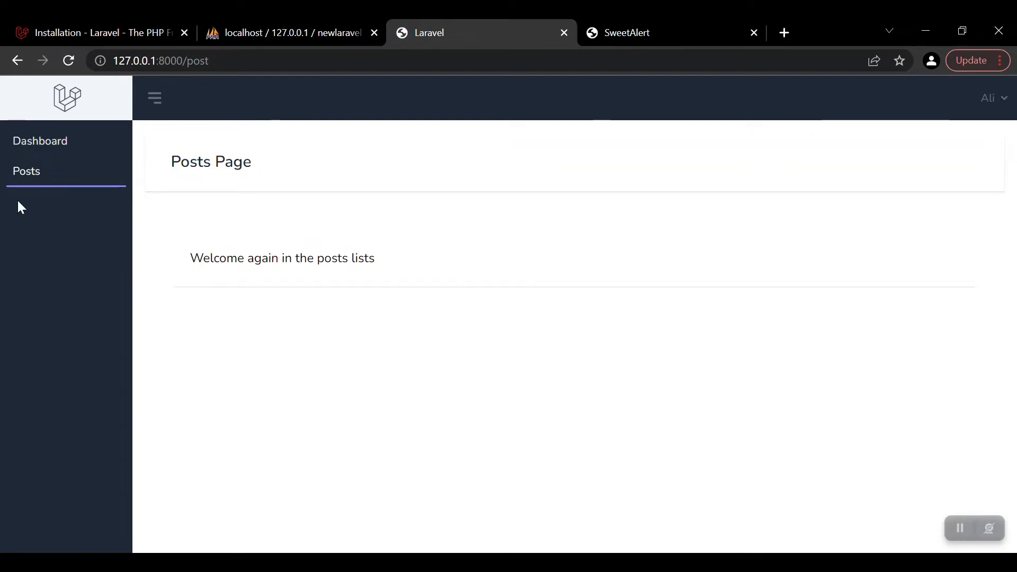
{"action": "mouse_move", "coordinate": [62, 219]}
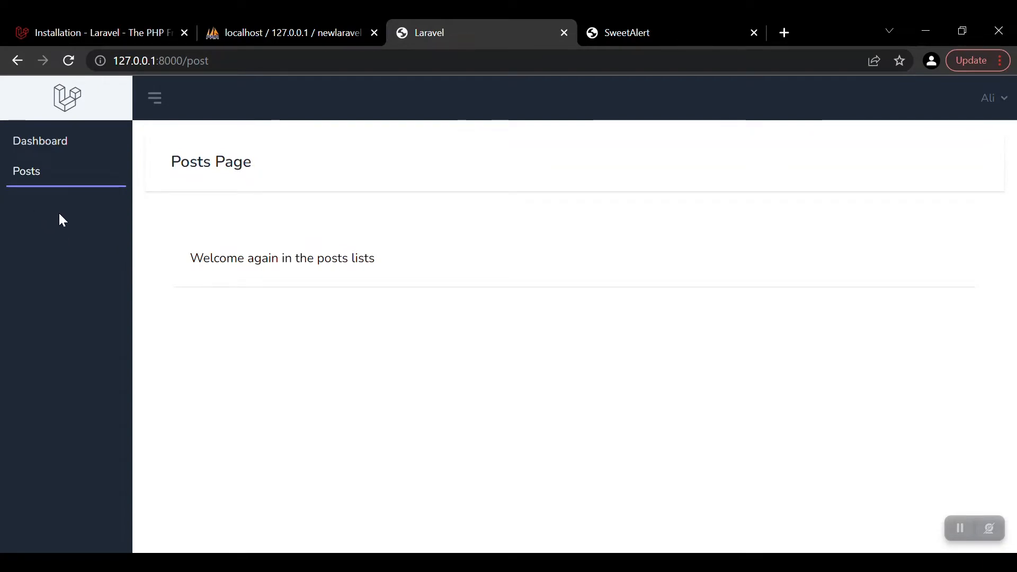
{"action": "mouse_move", "coordinate": [44, 244]}
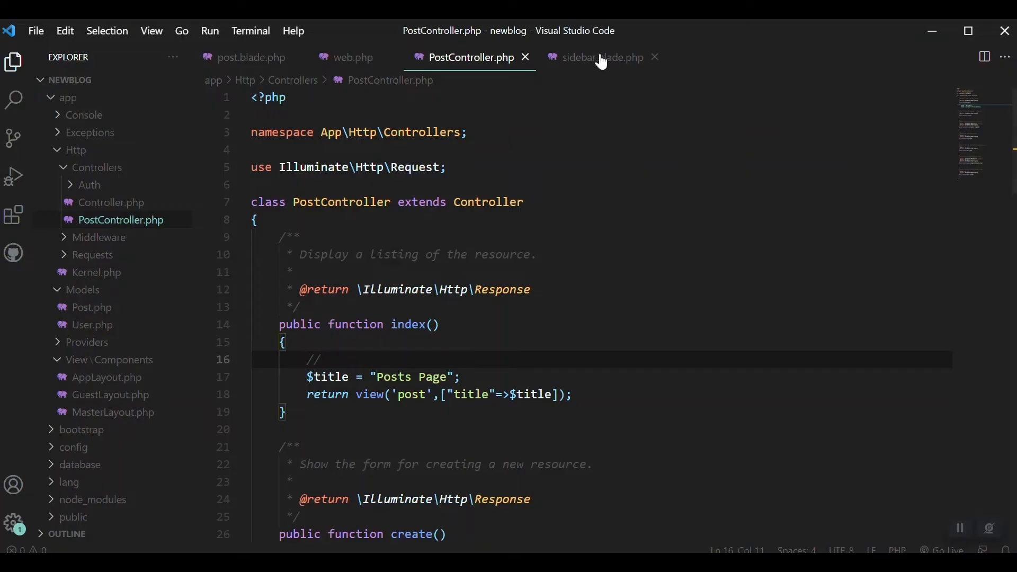
- Change the duplicated sidebar nav link to route('user'), routeIs('user') and label 'Users'
{"action": "left_click", "coordinate": [599, 58]}
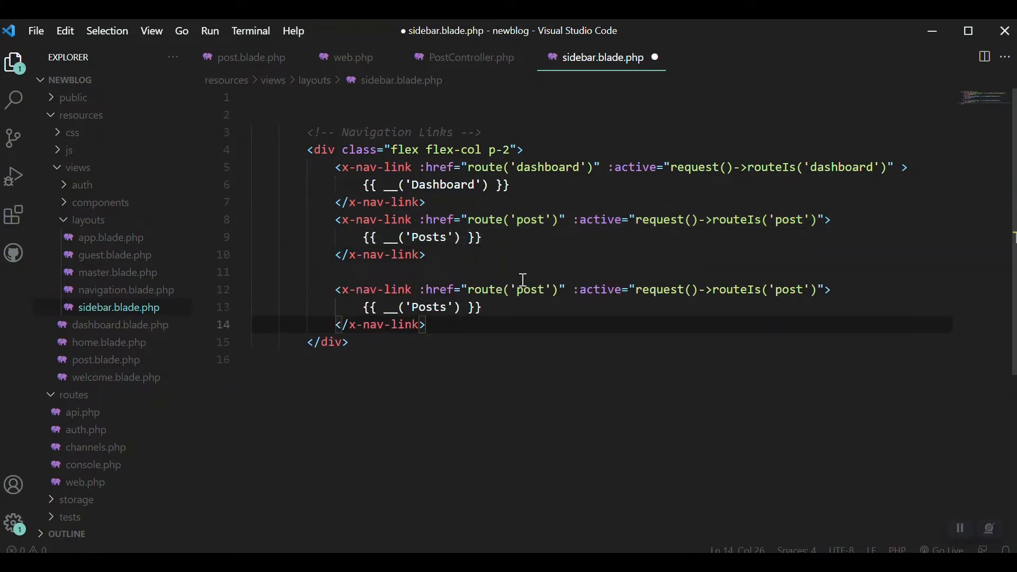
{"action": "type", "text": "user"}
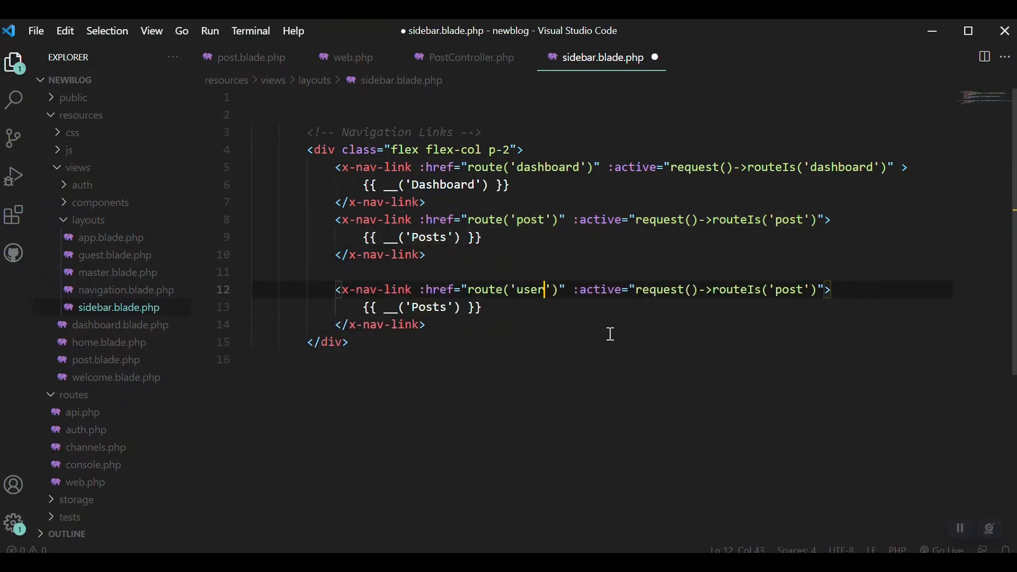
{"action": "mouse_move", "coordinate": [796, 292]}
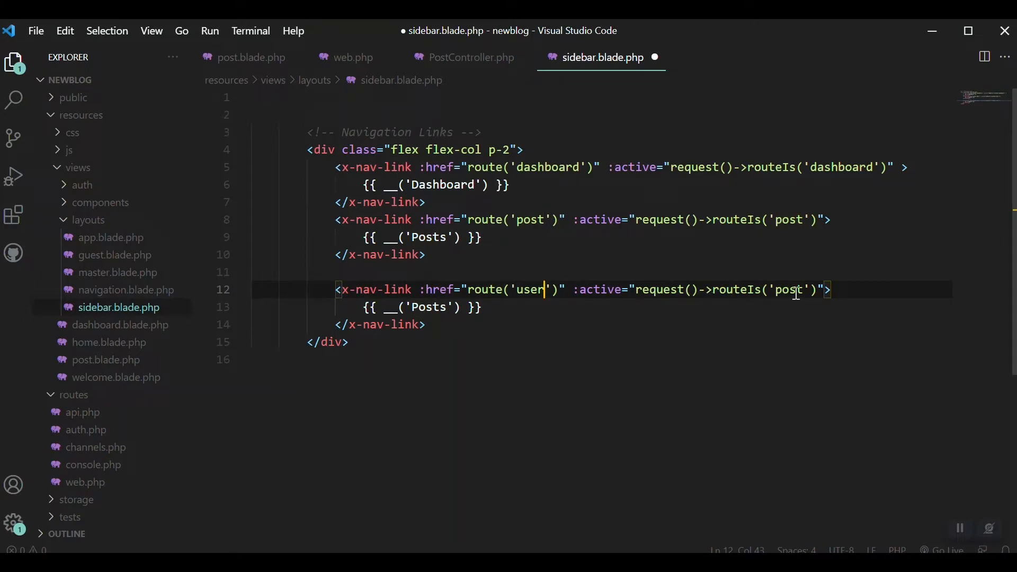
{"action": "type", "text": "user"}
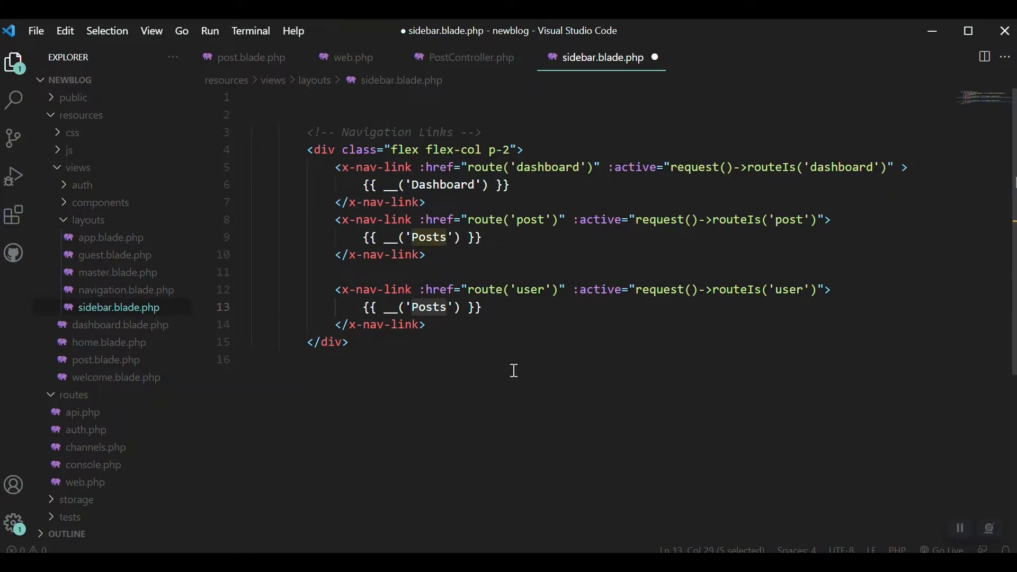
{"action": "type", "text": "Users"}
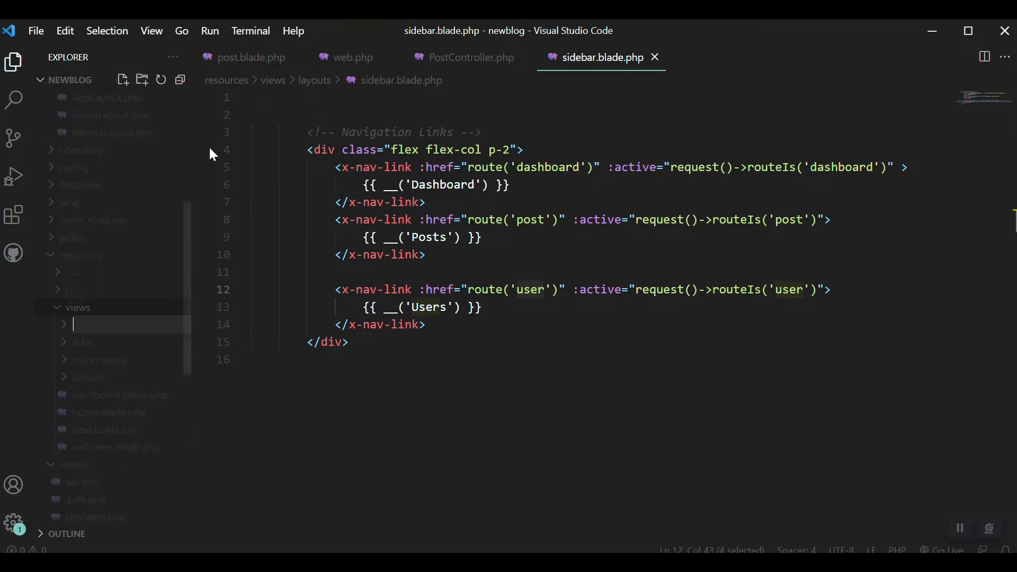
- Create a users folder under resources/views containing a new user.blade.php file
{"action": "type", "text": "users"}
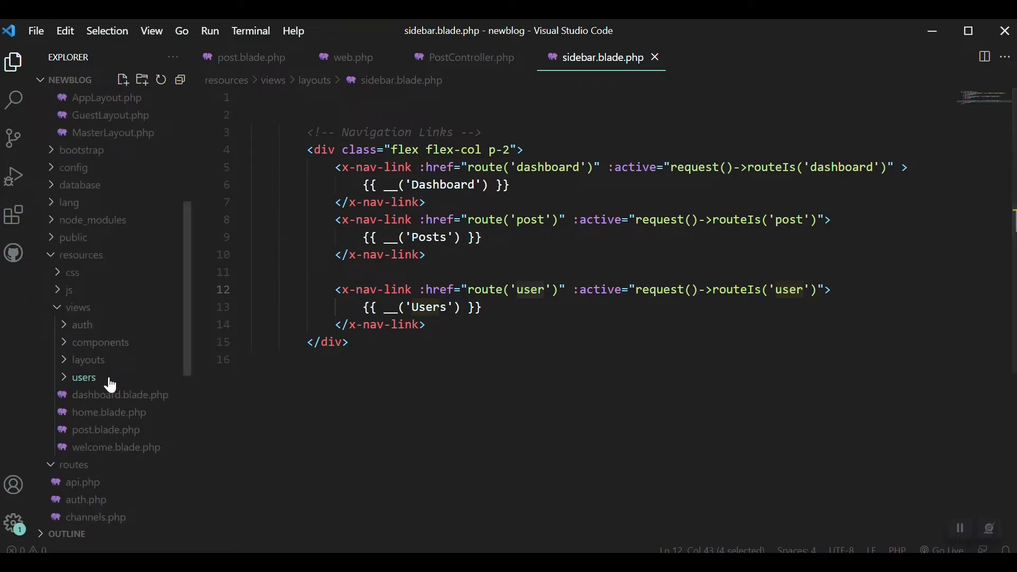
{"action": "mouse_move", "coordinate": [83, 376]}
{"action": "type", "text": "u"}
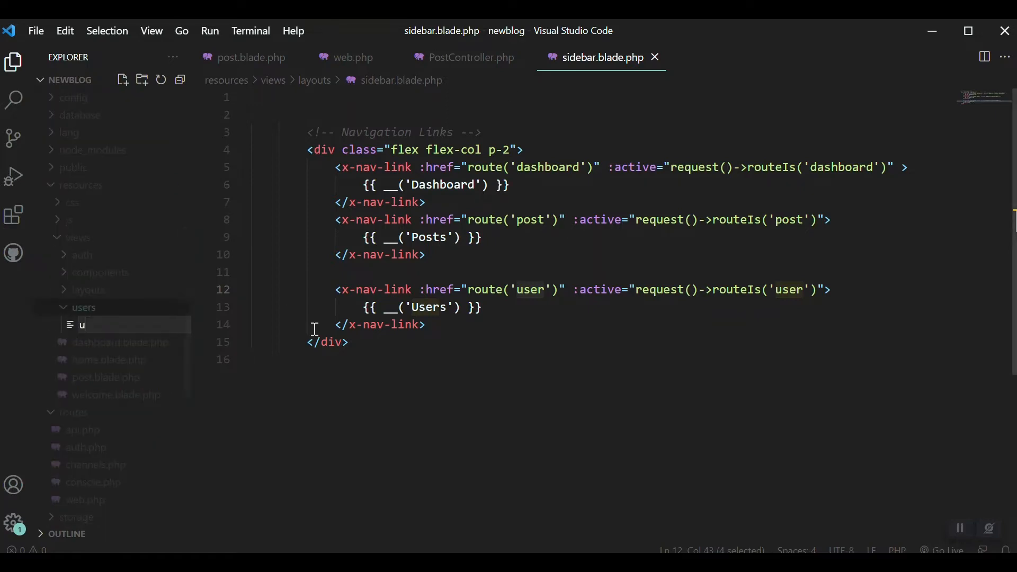
{"action": "type", "text": "ser.blade"}
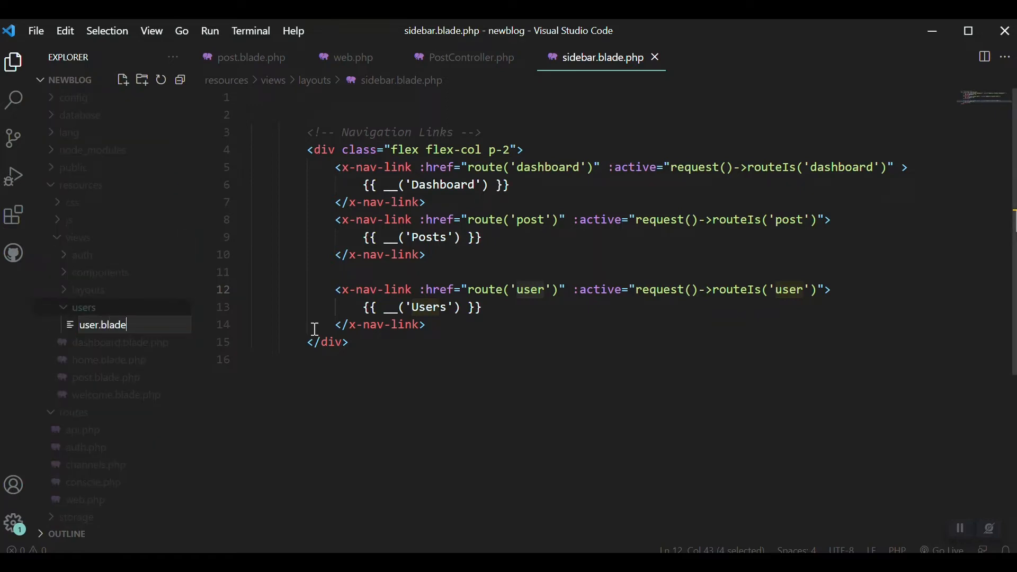
{"action": "key", "text": "Enter"}
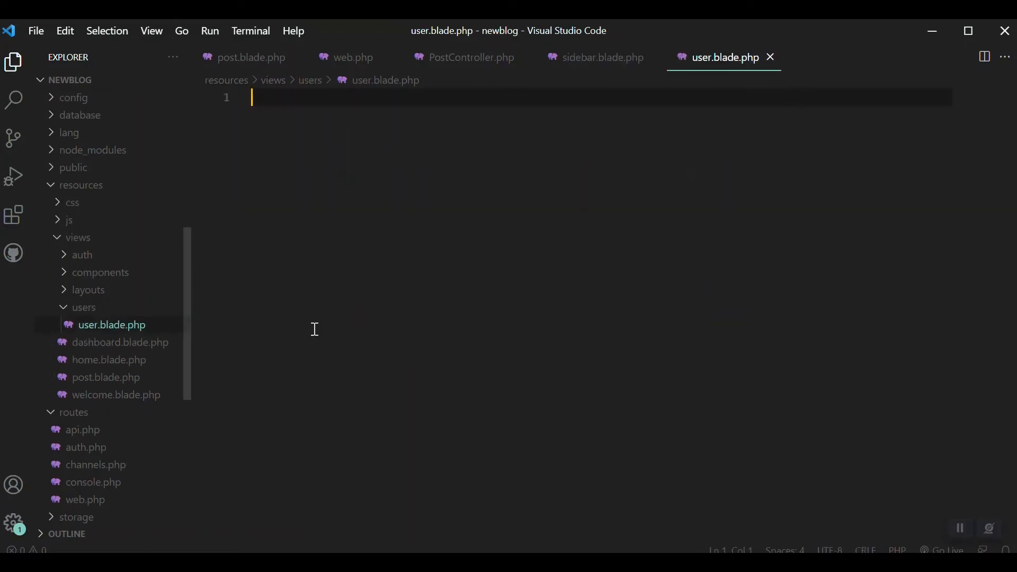
{"action": "left_click", "coordinate": [83, 306]}
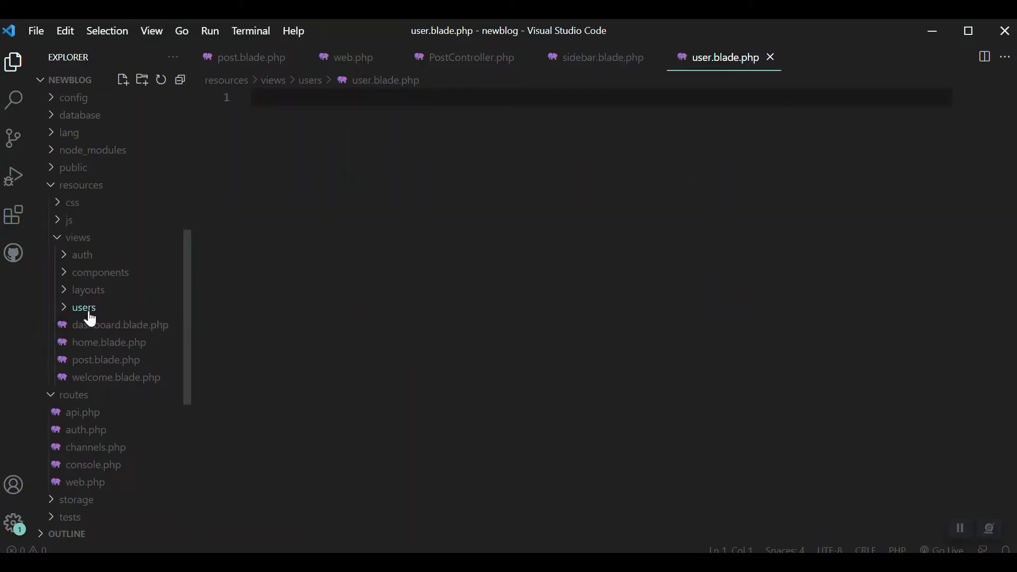
{"action": "left_click", "coordinate": [83, 307]}
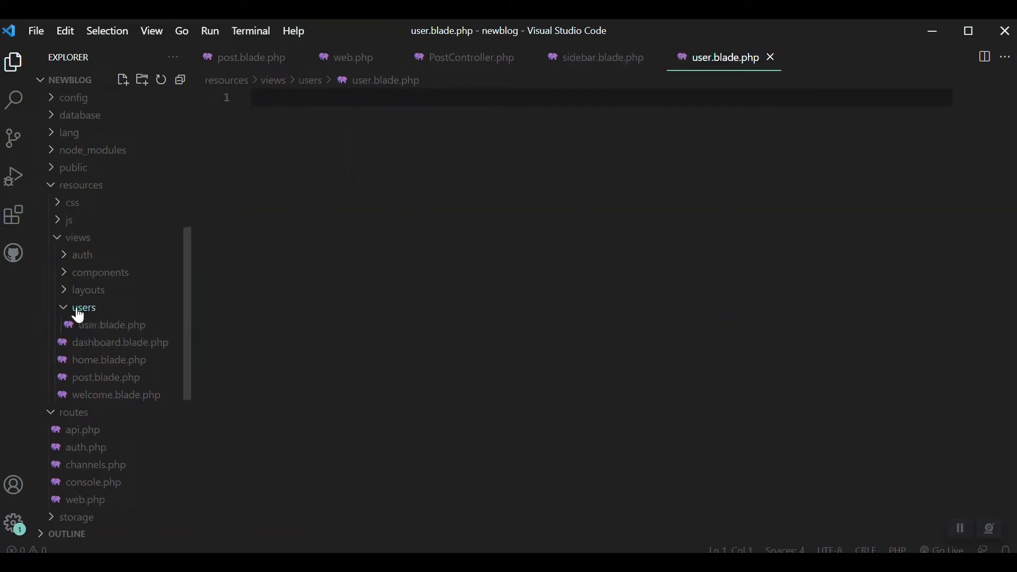
{"action": "left_click", "coordinate": [83, 306]}
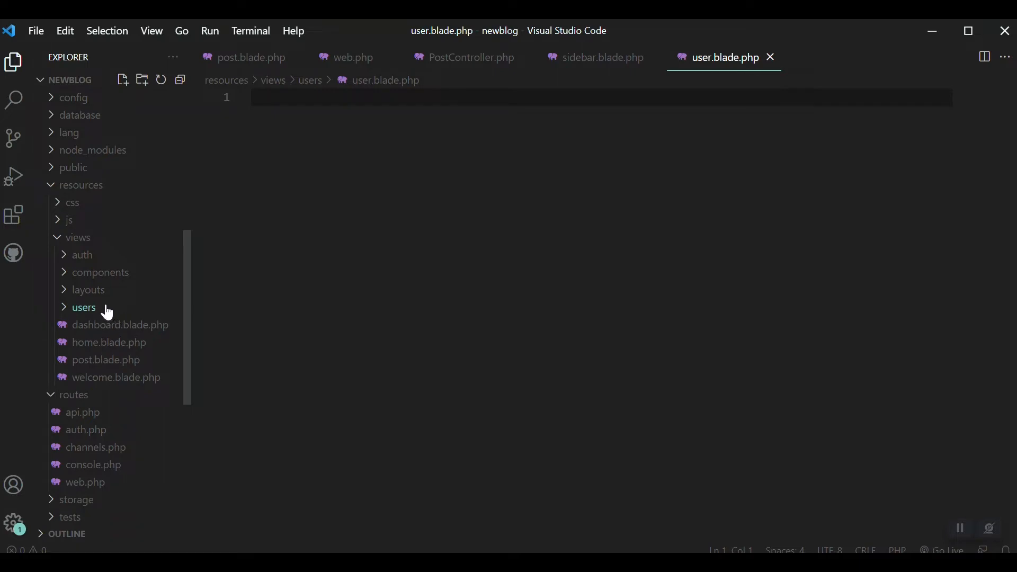
{"action": "left_click", "coordinate": [83, 307]}
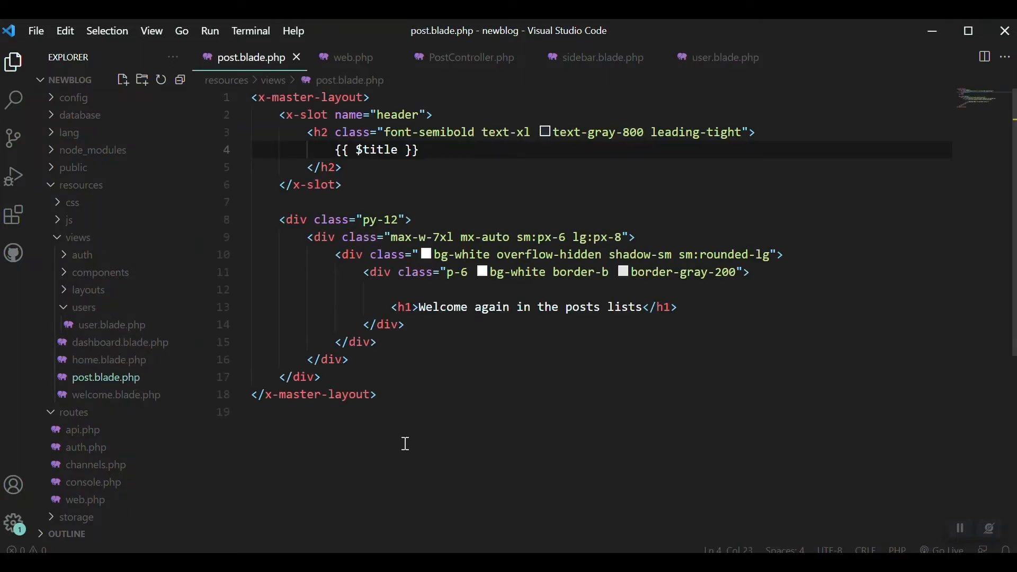
- Fill user.blade.php with the posts markup, renamed to users with a Users header, and save
{"action": "key", "text": "ctrl+a"}
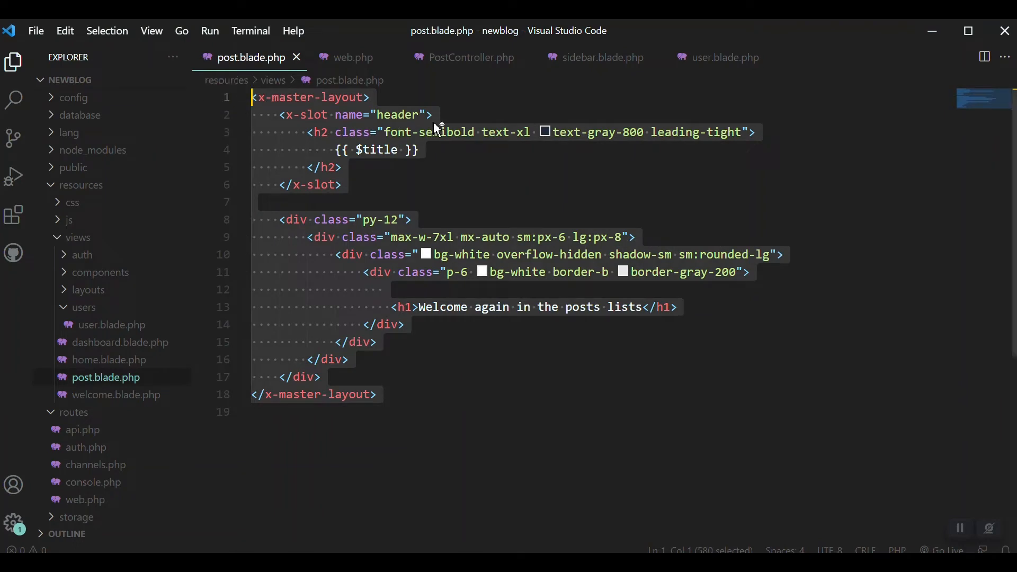
{"action": "mouse_move", "coordinate": [729, 72]}
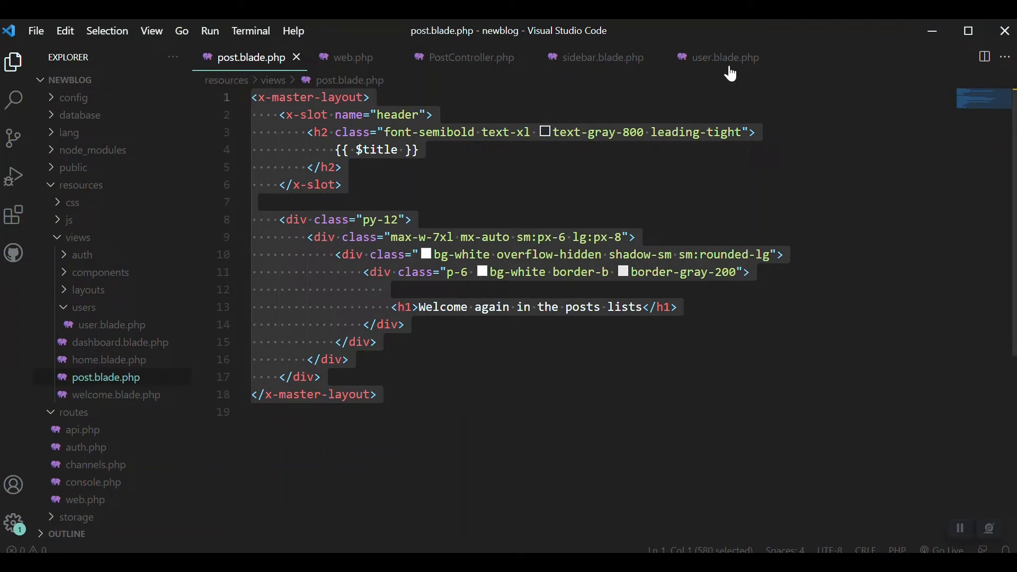
{"action": "left_click", "coordinate": [724, 58]}
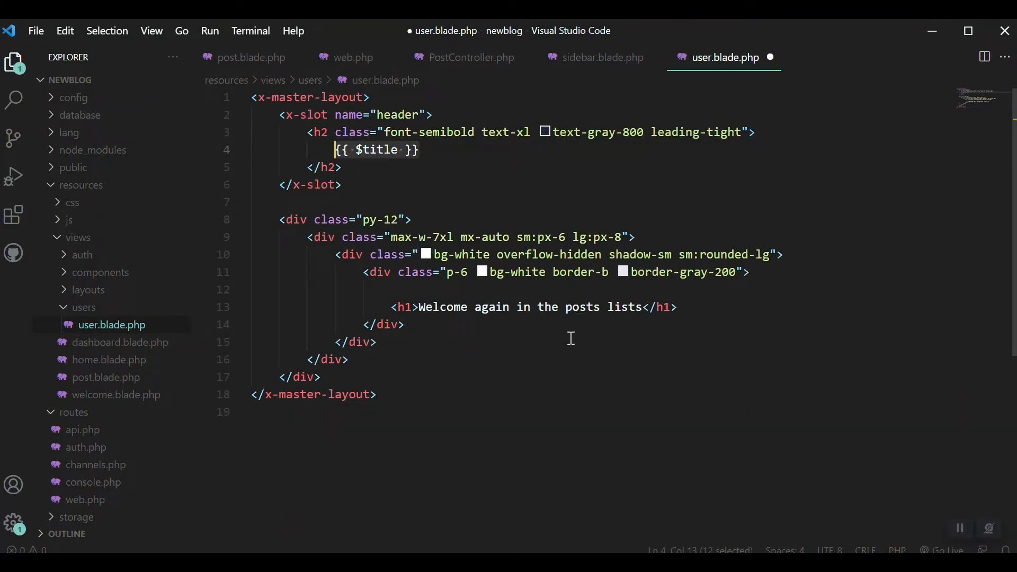
{"action": "double_click", "coordinate": [581, 306]}
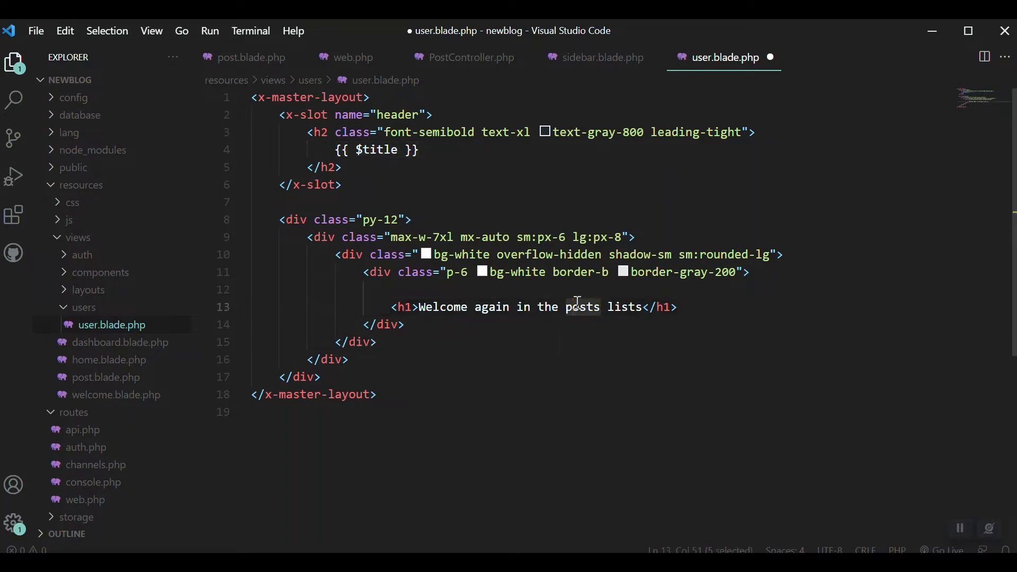
{"action": "type", "text": "users"}
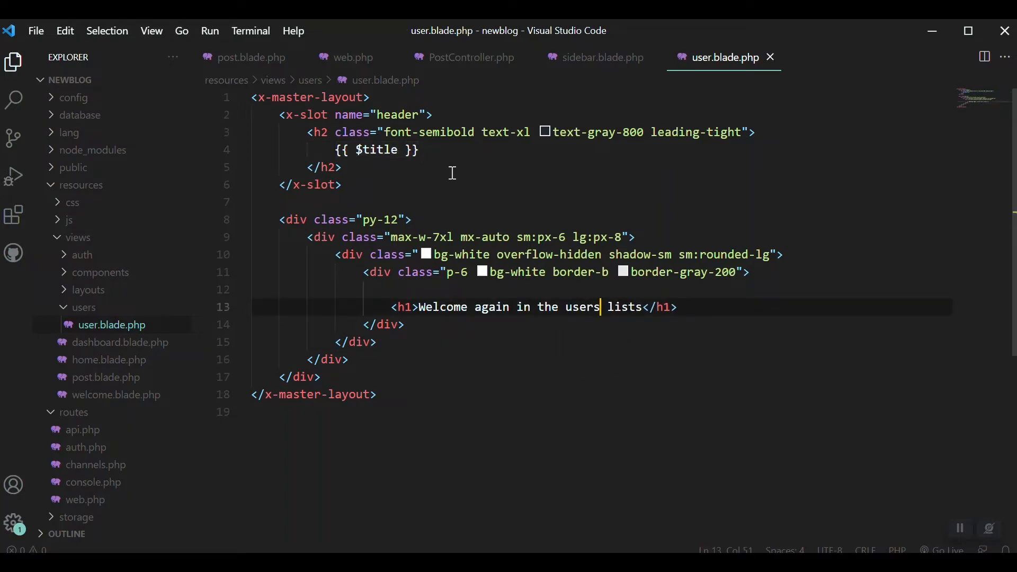
{"action": "double_click", "coordinate": [376, 150]}
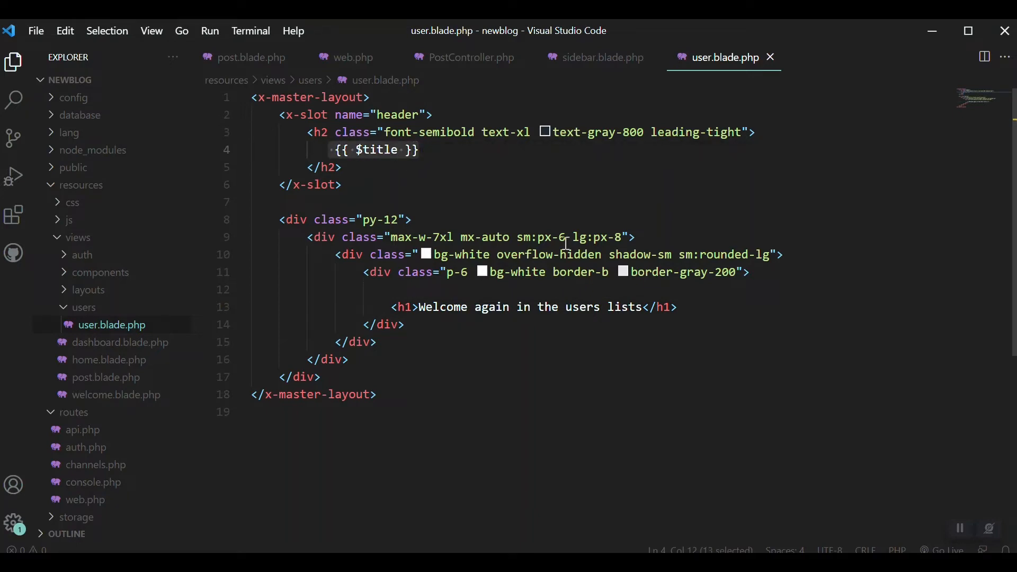
{"action": "type", "text": "Users"}
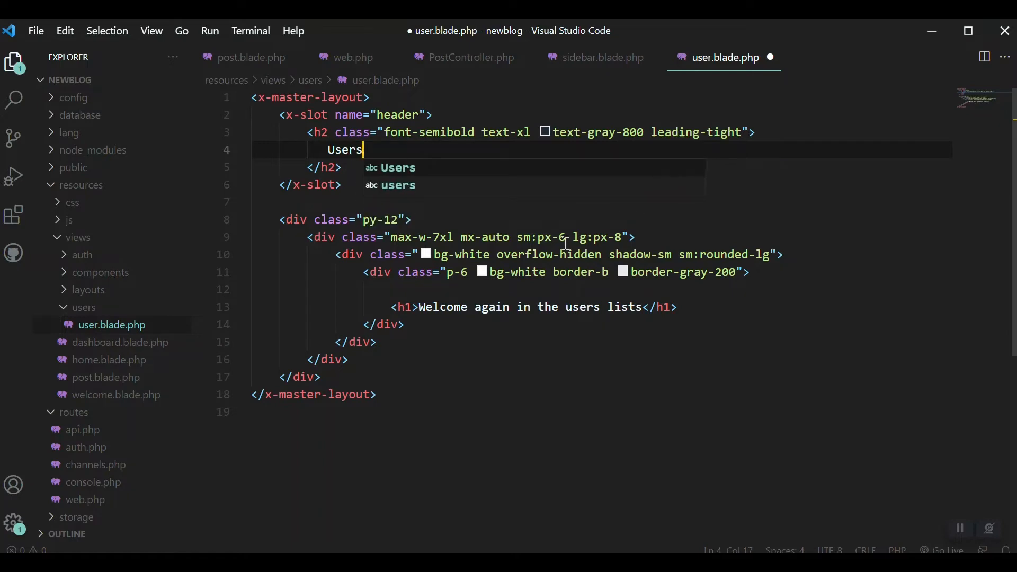
{"action": "key", "text": "ctrl+s"}
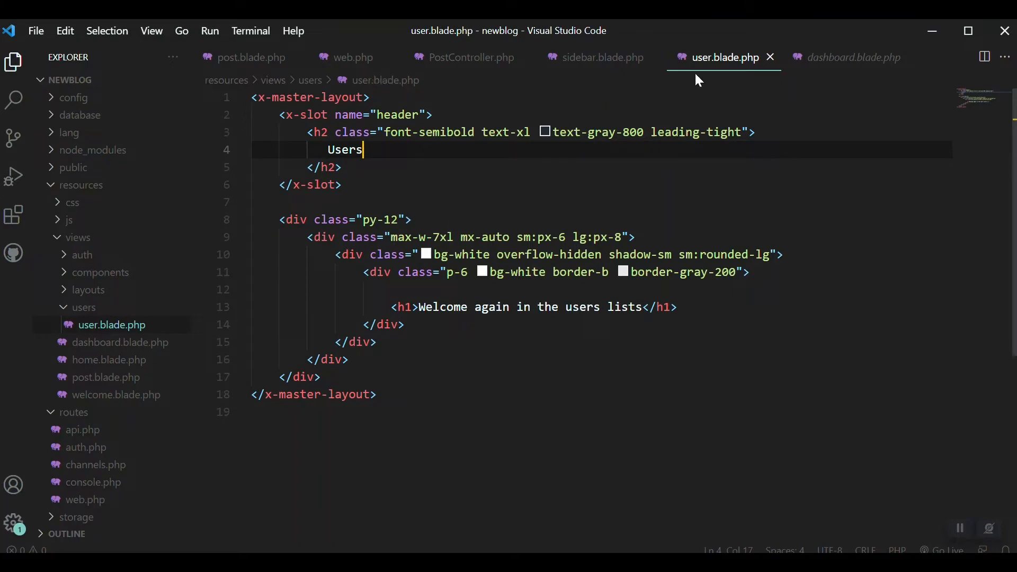
{"action": "mouse_move", "coordinate": [580, 88]}
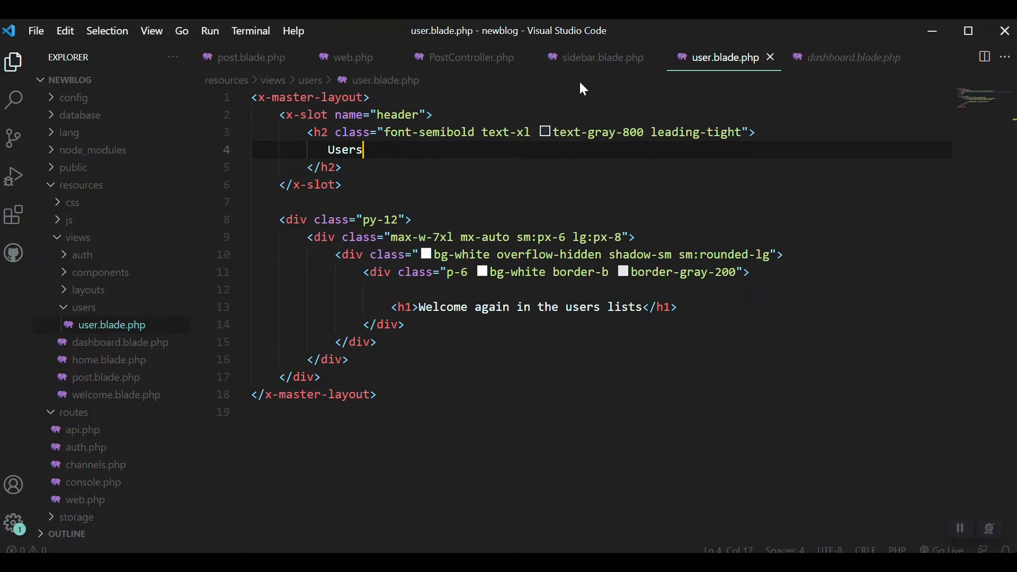
{"action": "mouse_move", "coordinate": [566, 63]}
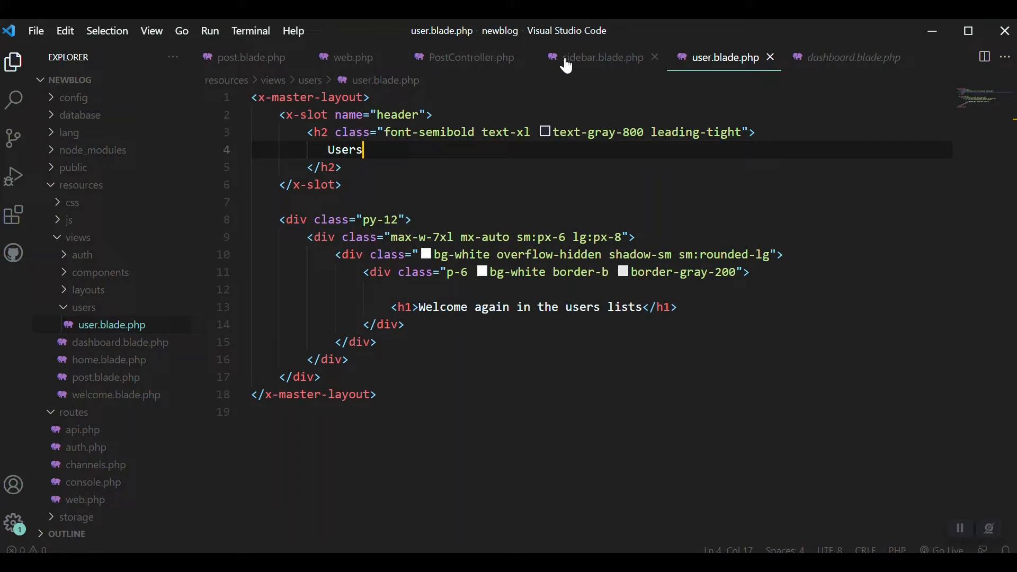
- Switch from sidebar.blade.php to web.php and collapse the Auth controllers folder
{"action": "left_click", "coordinate": [600, 57]}
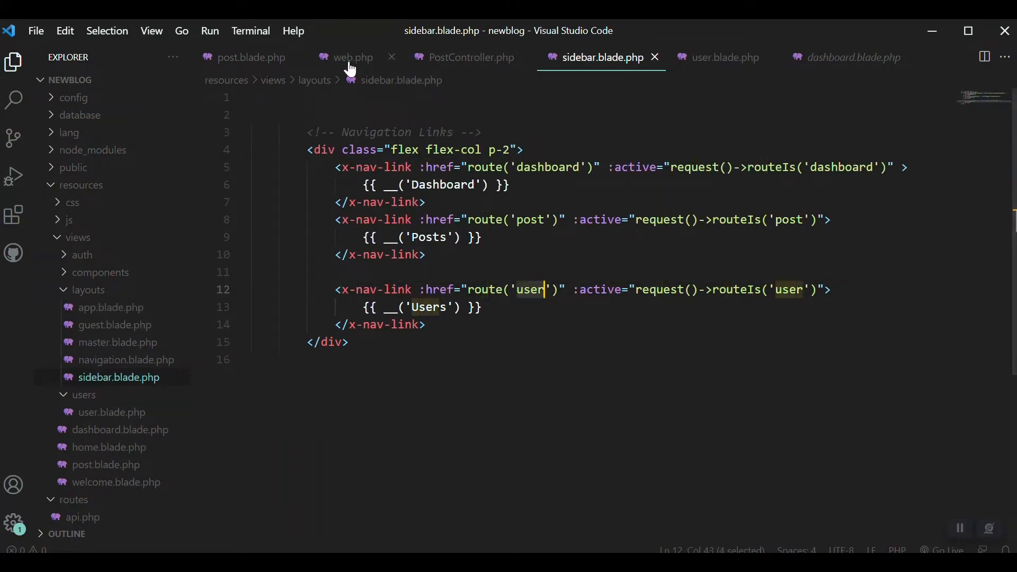
{"action": "left_click", "coordinate": [353, 58]}
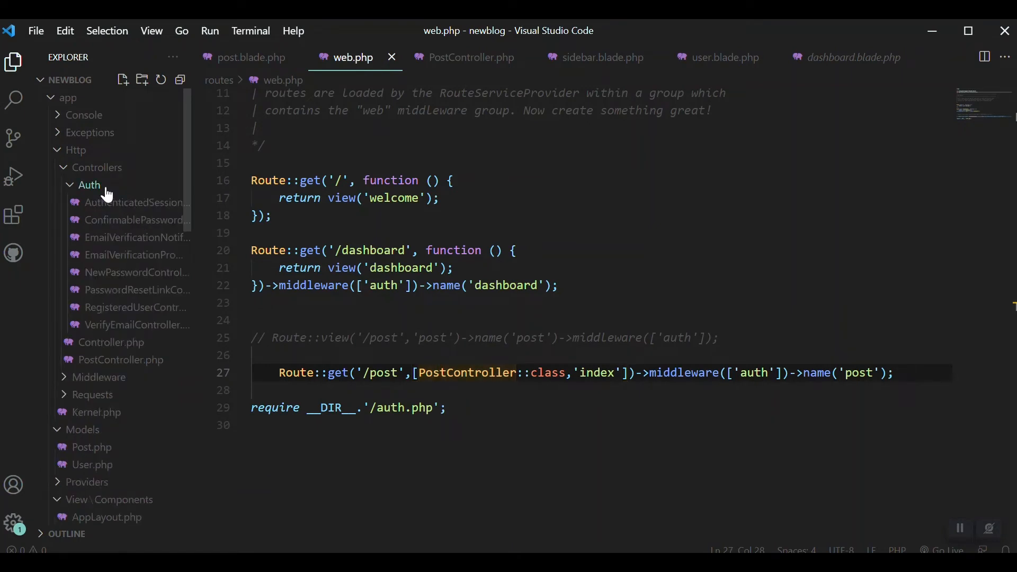
{"action": "left_click", "coordinate": [89, 185]}
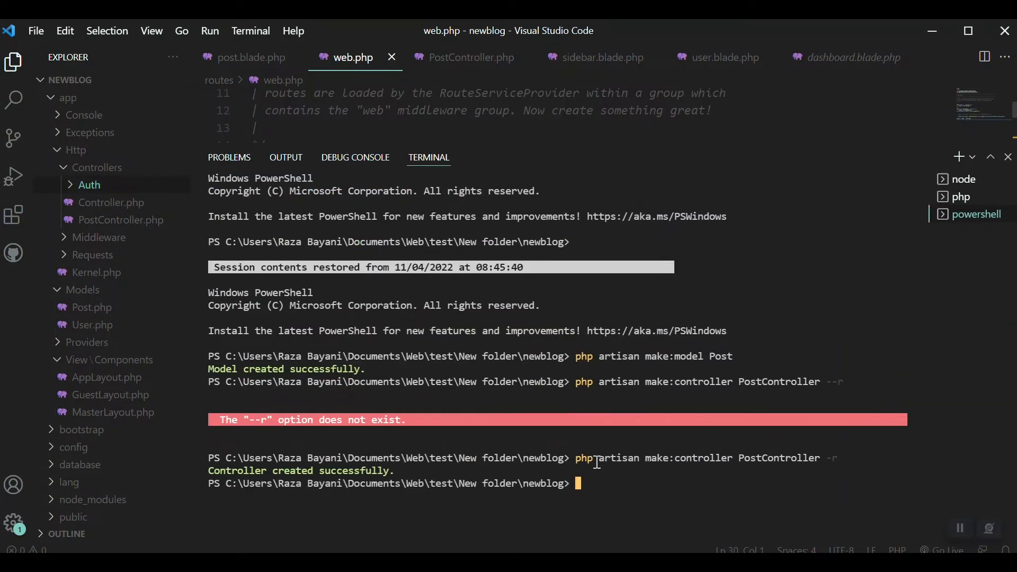
- Generate a resource controller with php artisan make:controller UserController -r
{"action": "type", "text": "php artisan make:controller PostController -r"}
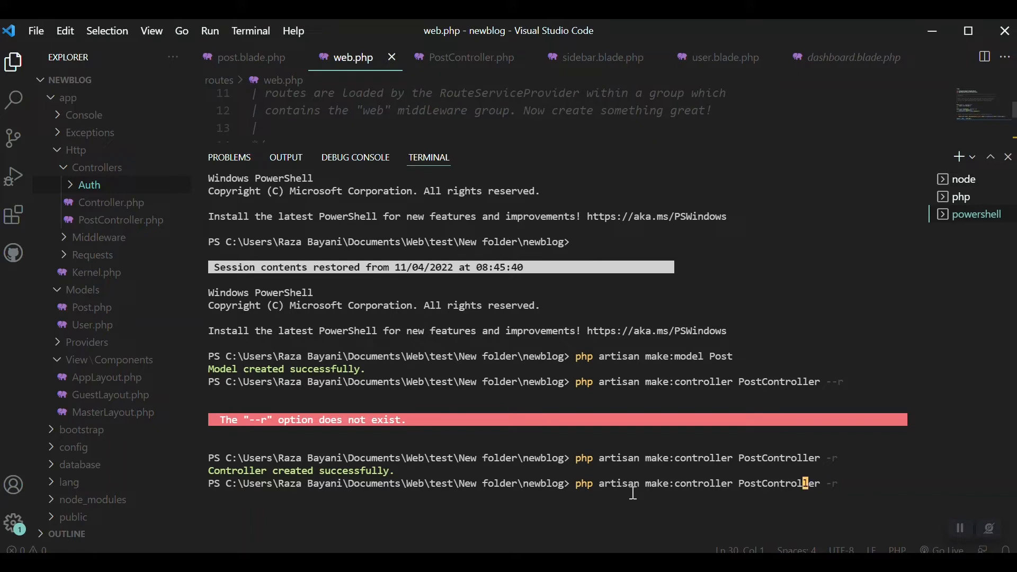
{"action": "key", "text": "Backspace"}
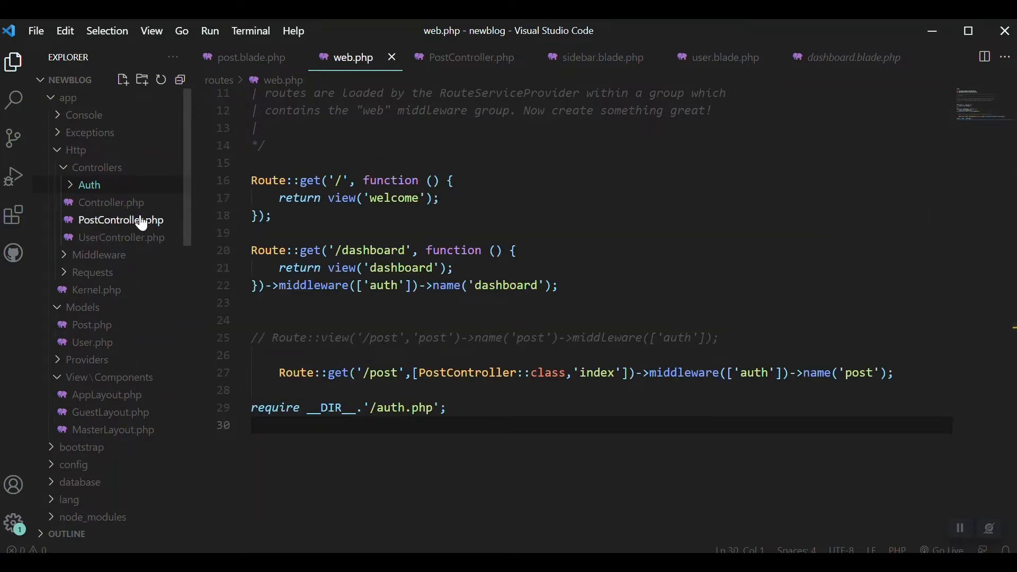
- Import App\Models\User at the top of UserController.php
{"action": "left_click", "coordinate": [121, 236]}
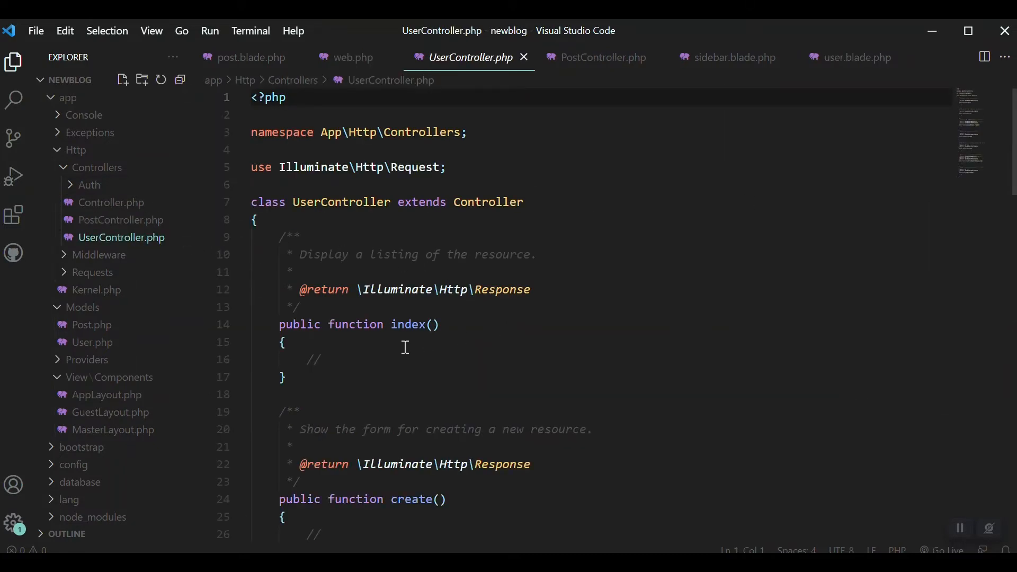
{"action": "key", "text": "Enter"}
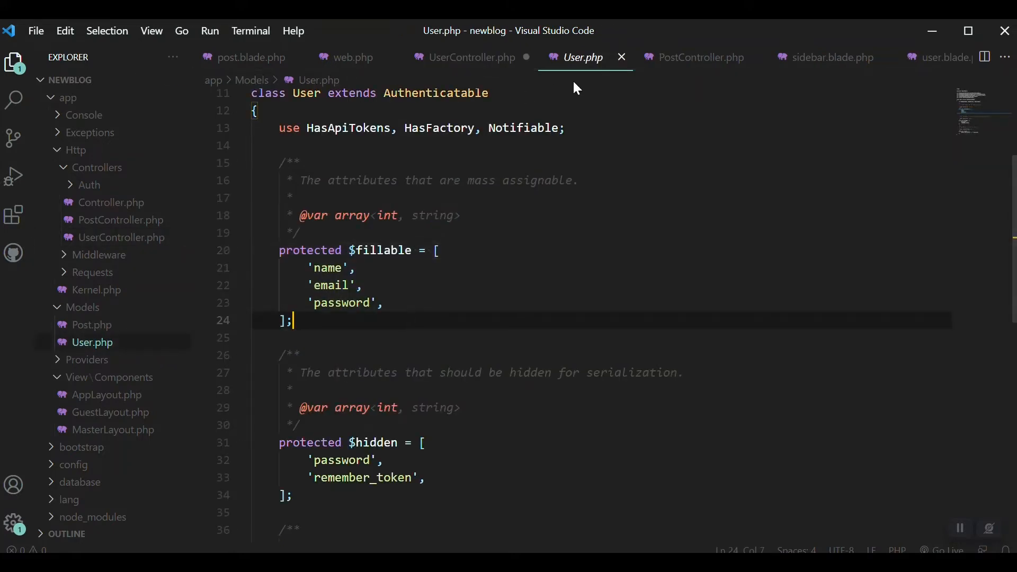
{"action": "left_click", "coordinate": [466, 57]}
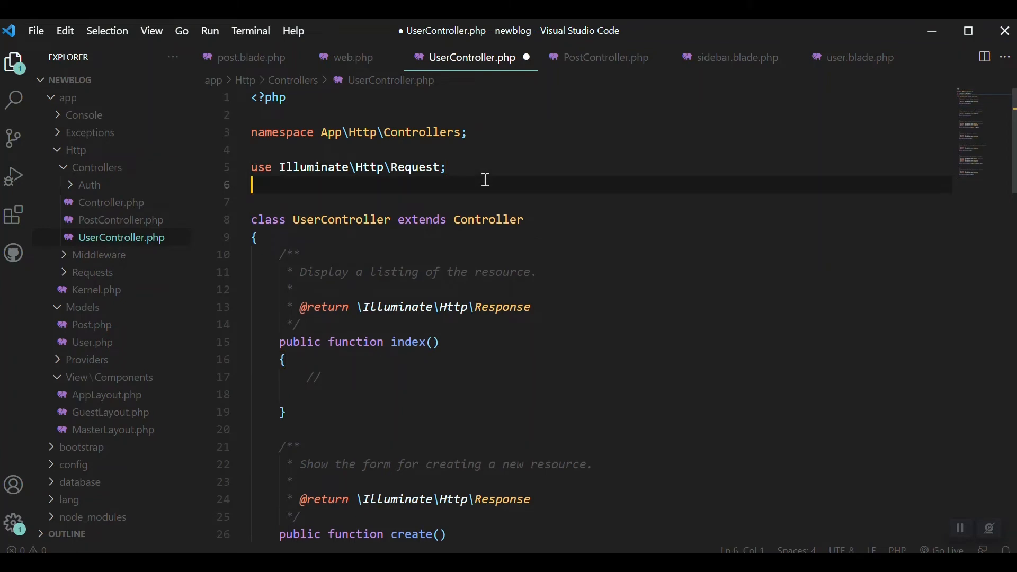
{"action": "type", "text": "use App\\"}
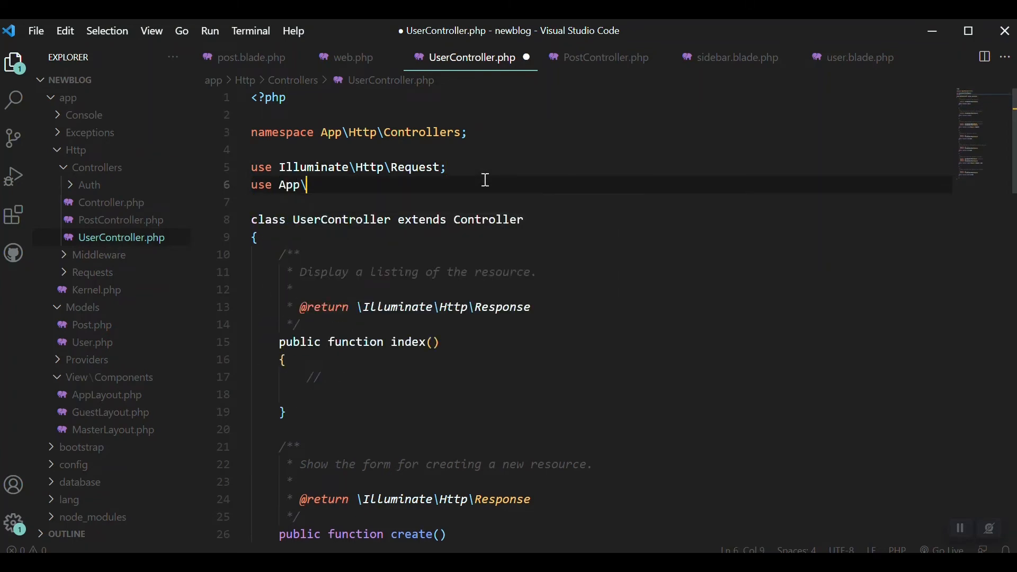
{"action": "type", "text": "Models"}
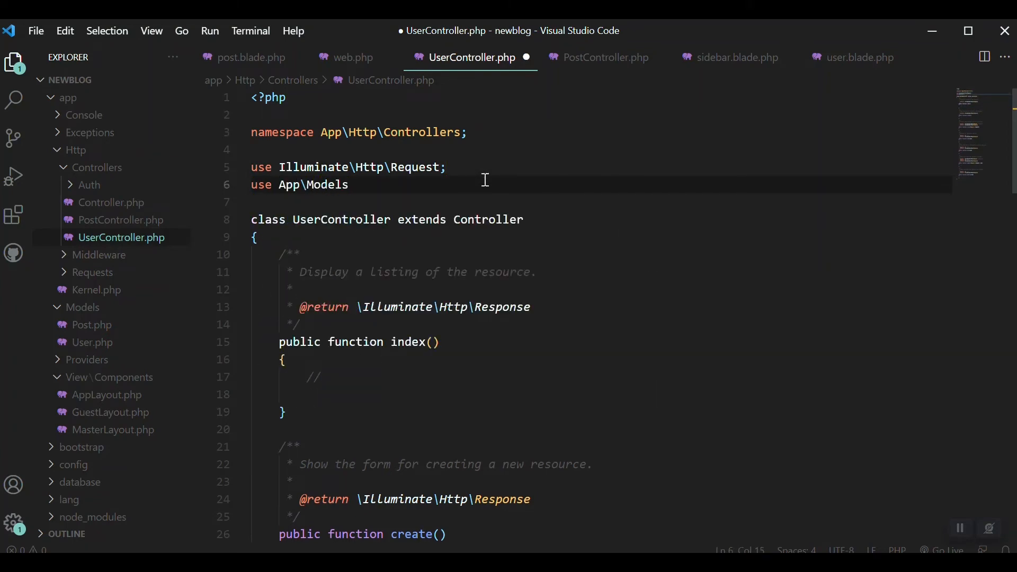
{"action": "type", "text": "\\User;"}
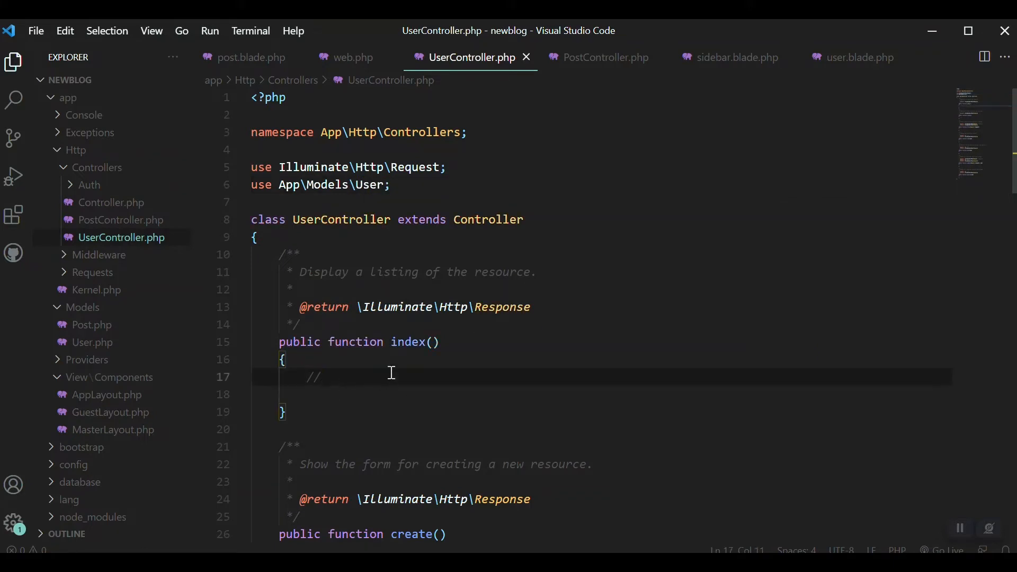
- Write $users = User::all(); return $users; inside the index method
{"action": "key", "text": "enter"}
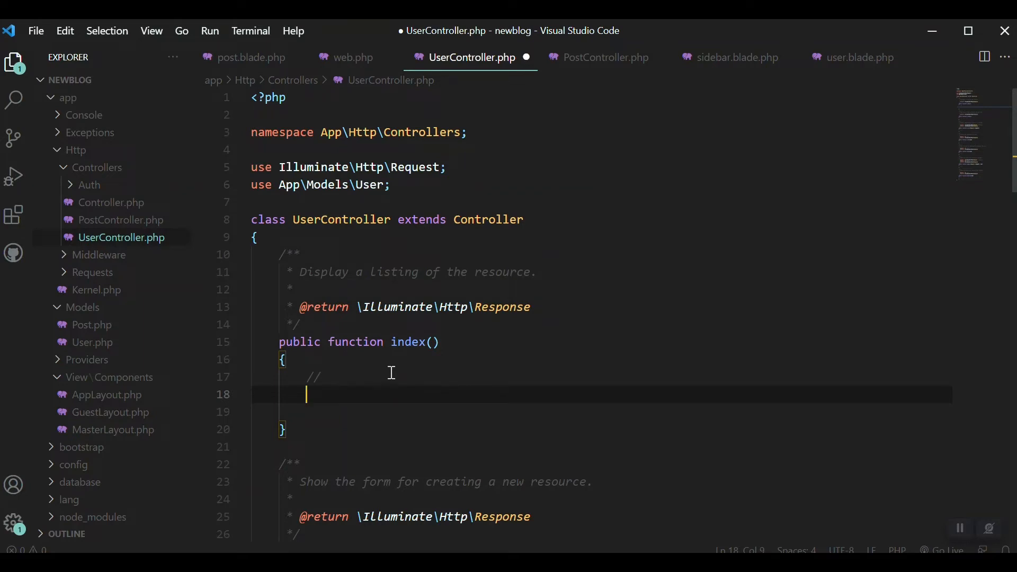
{"action": "type", "text": "User"}
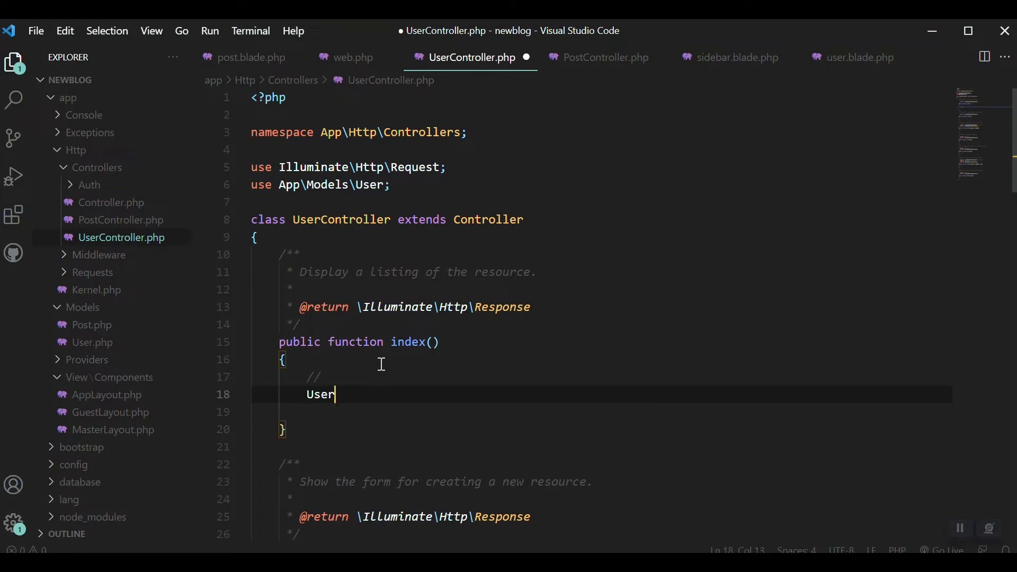
{"action": "type", "text": "$"}
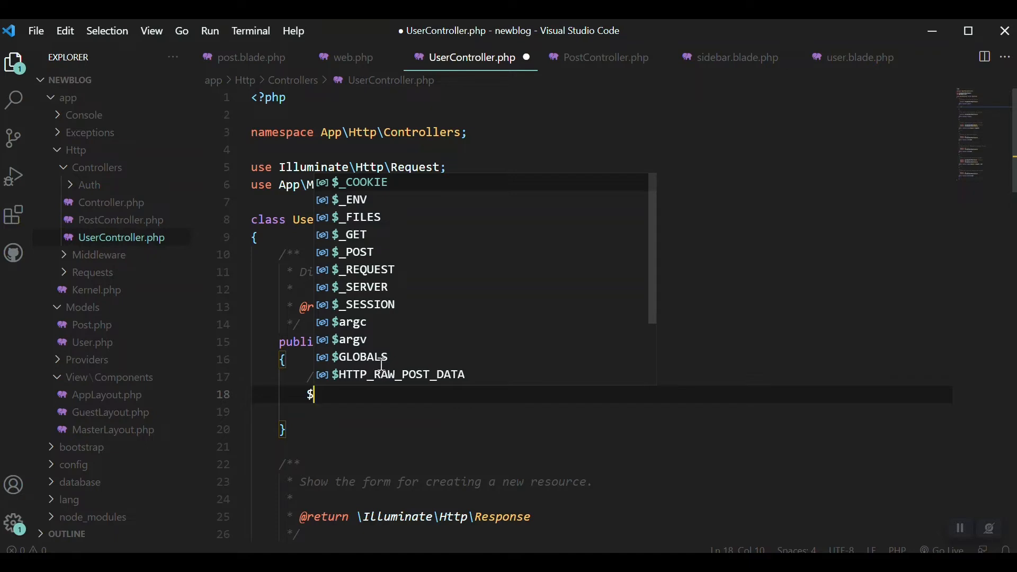
{"action": "type", "text": "users = U"}
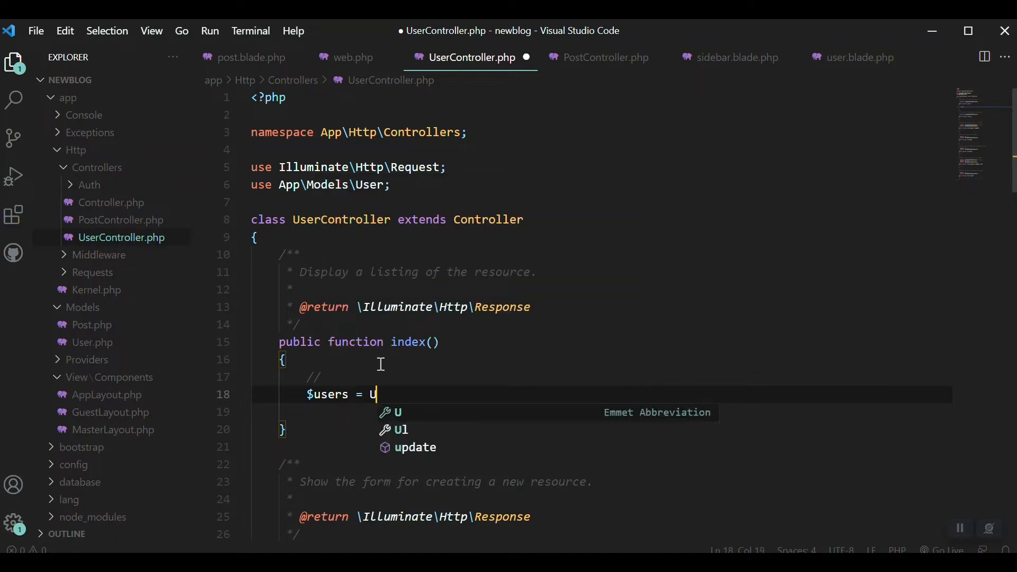
{"action": "type", "text": "ser::"}
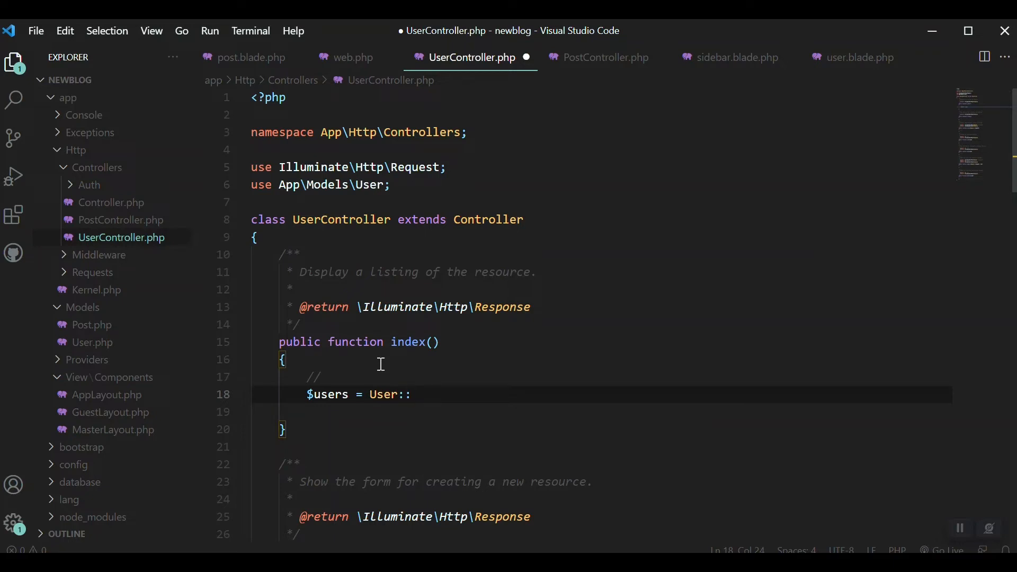
{"action": "type", "text": "all()"}
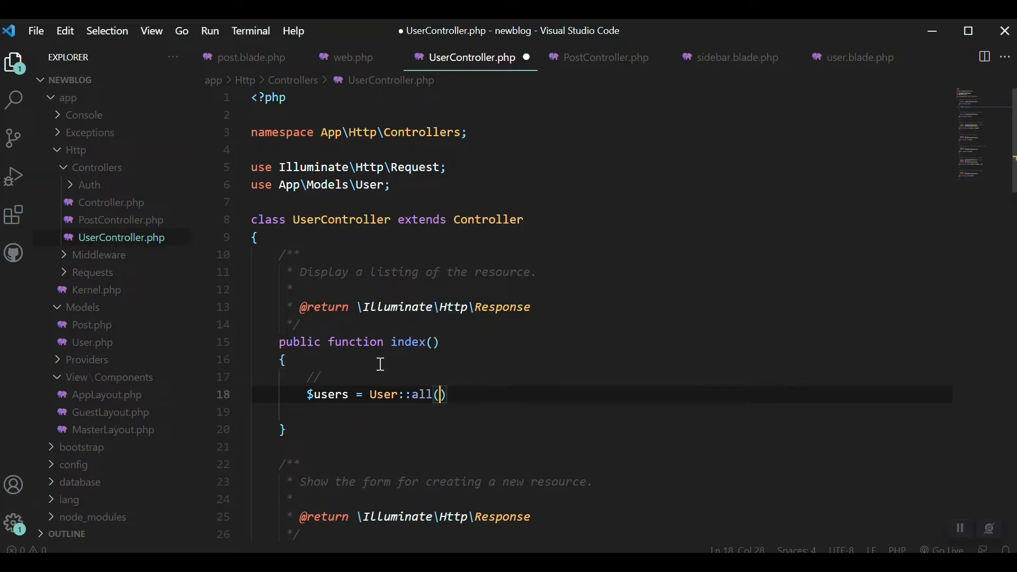
{"action": "type", "text": ";"}
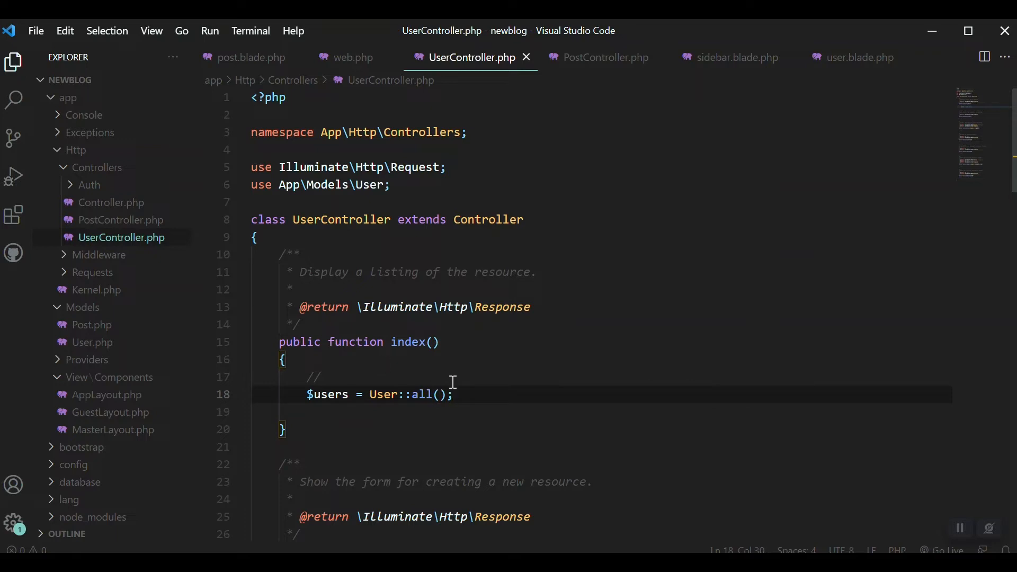
{"action": "type", "text": "return $users;"}
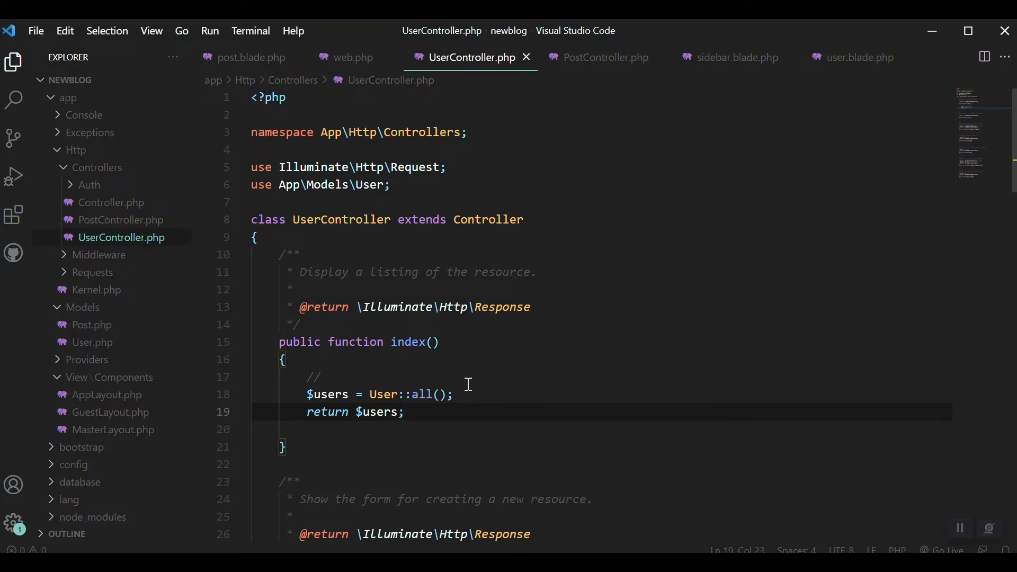
{"action": "left_click_drag", "start_coordinate": [306, 412], "coordinate": [404, 411]}
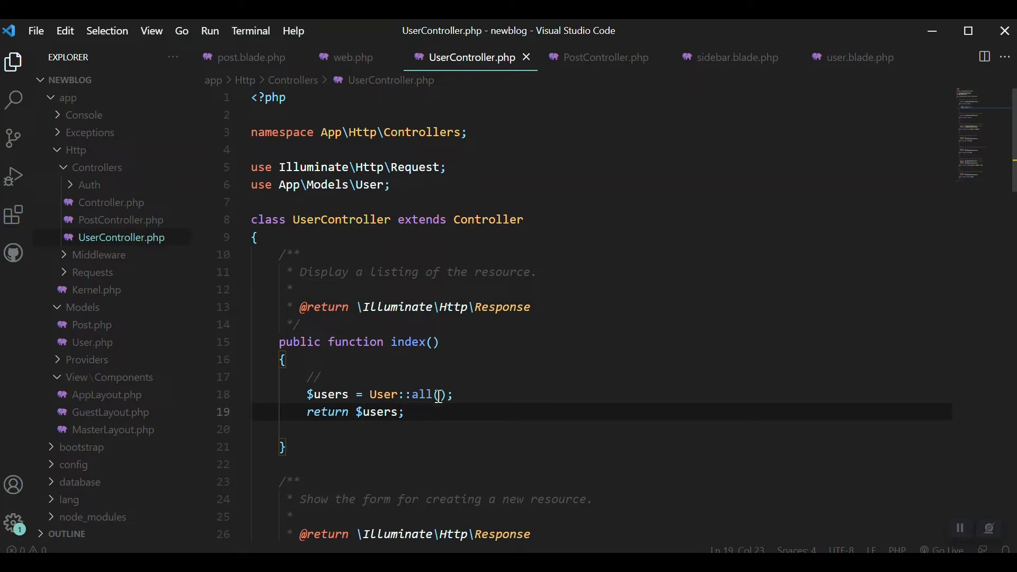
{"action": "mouse_move", "coordinate": [347, 57]}
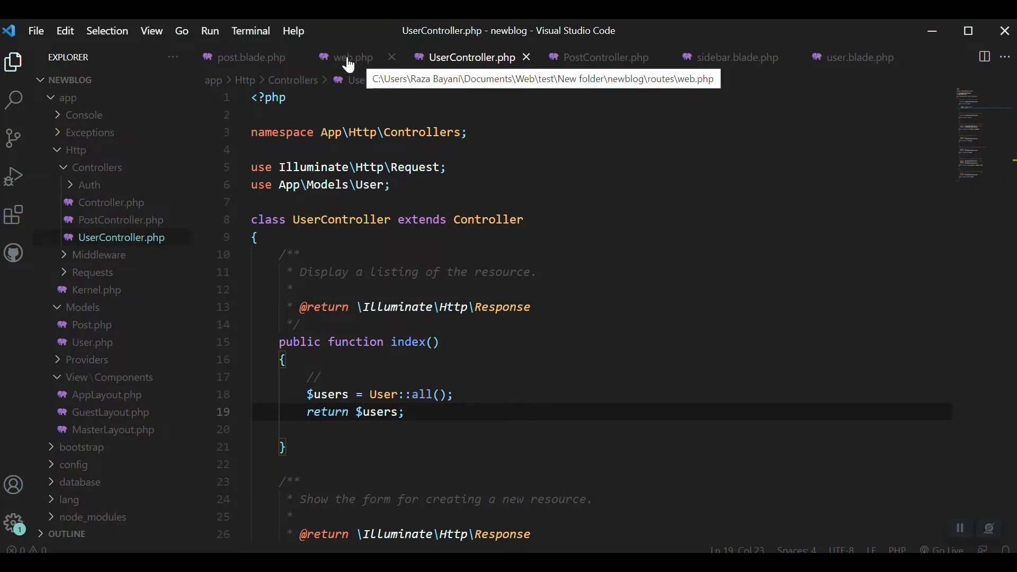
- Add a GET /user route in web.php pointing to [UserController::class, 'index']
{"action": "left_click", "coordinate": [352, 57]}
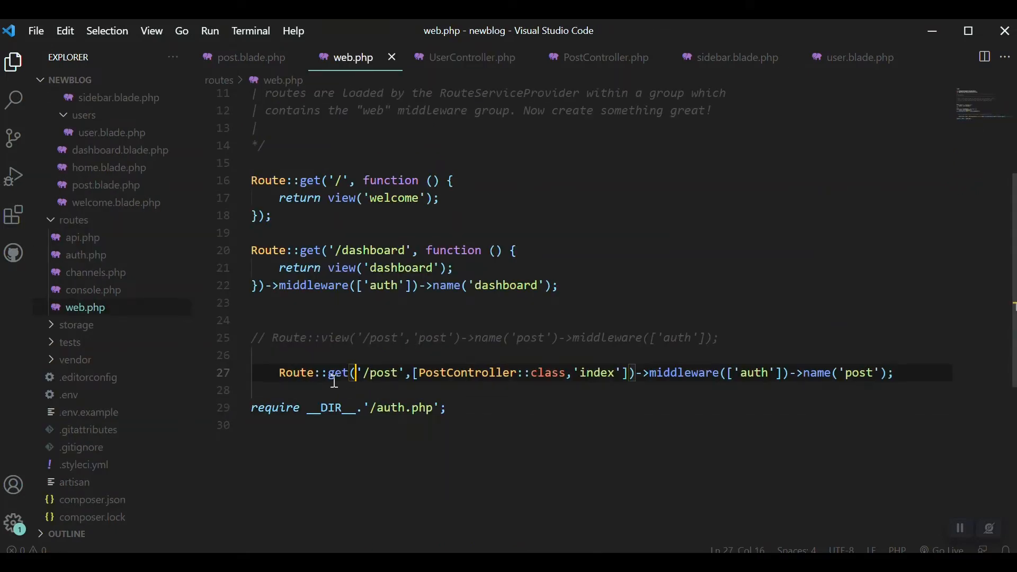
{"action": "key", "text": "Enter"}
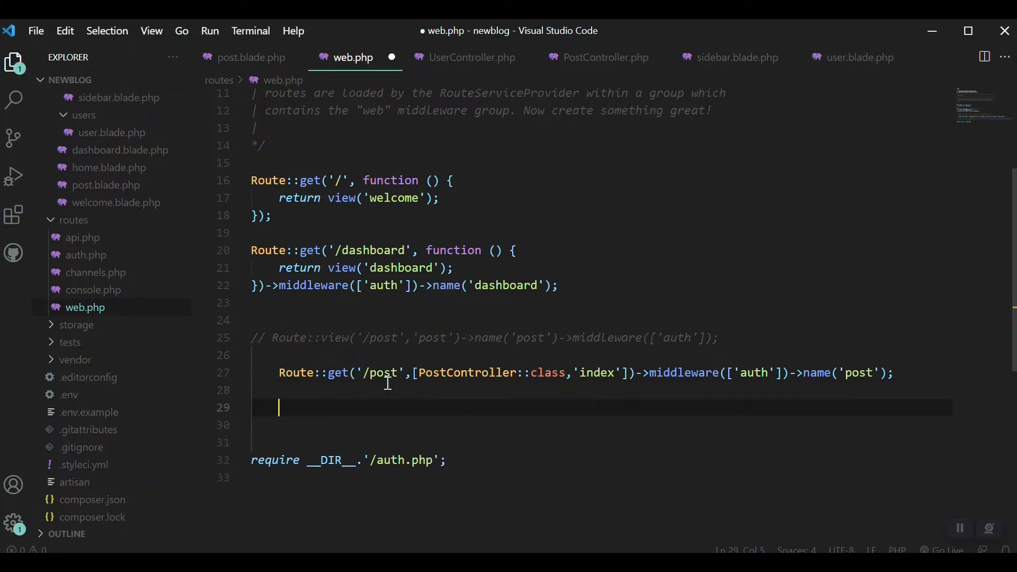
{"action": "type", "text": "Route::"}
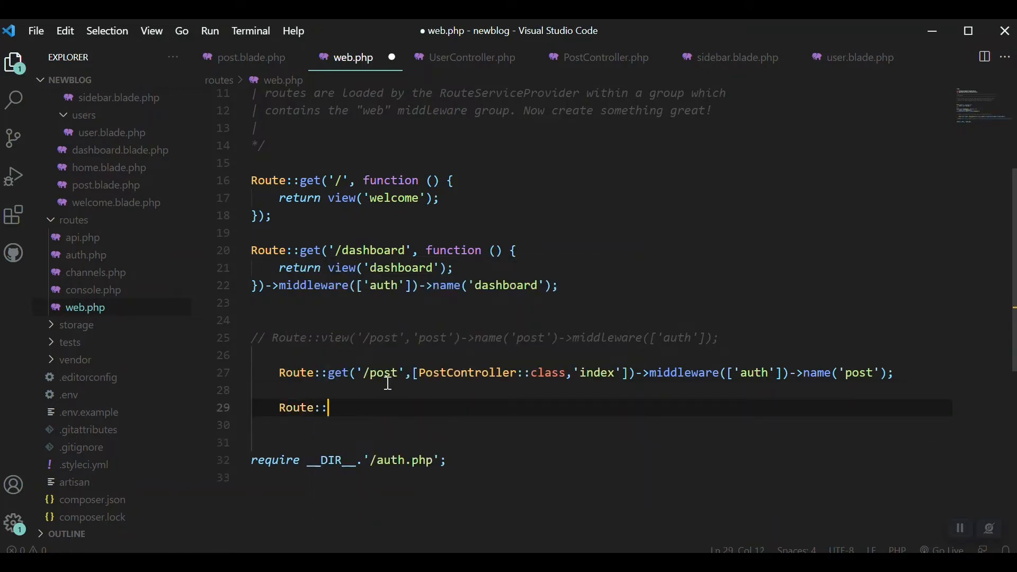
{"action": "type", "text": "get("}
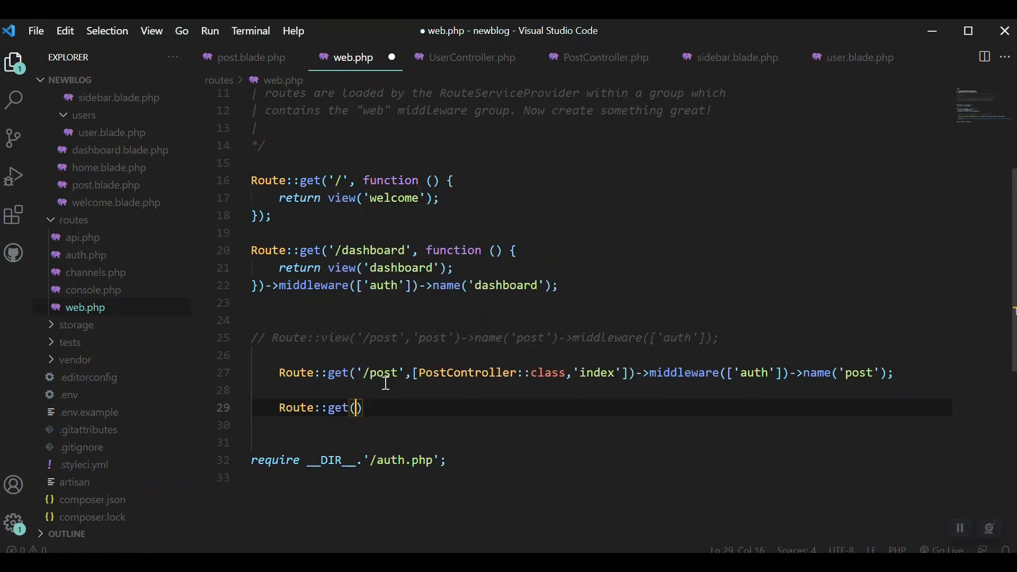
{"action": "type", "text": "'/'"}
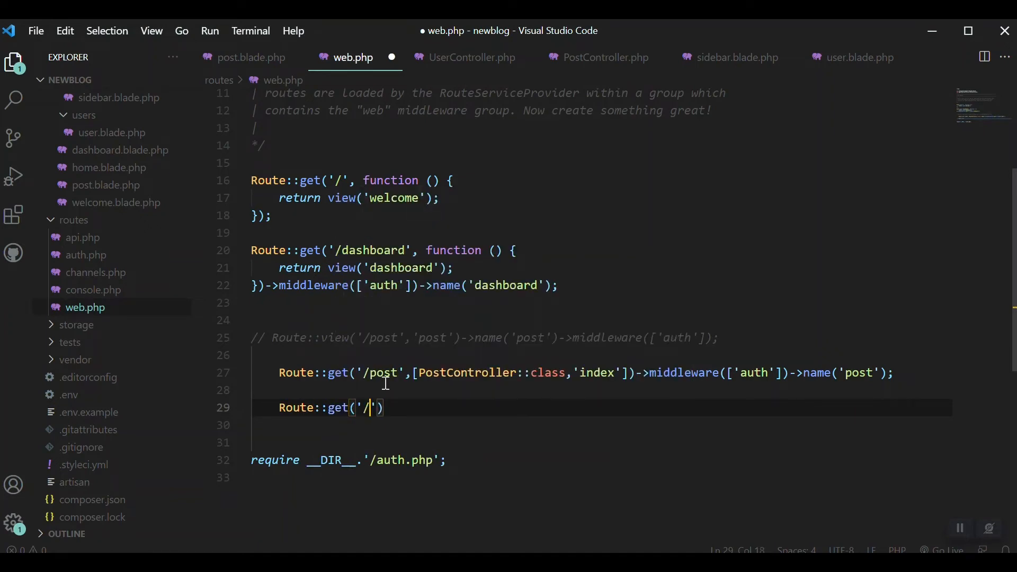
{"action": "type", "text": "user"}
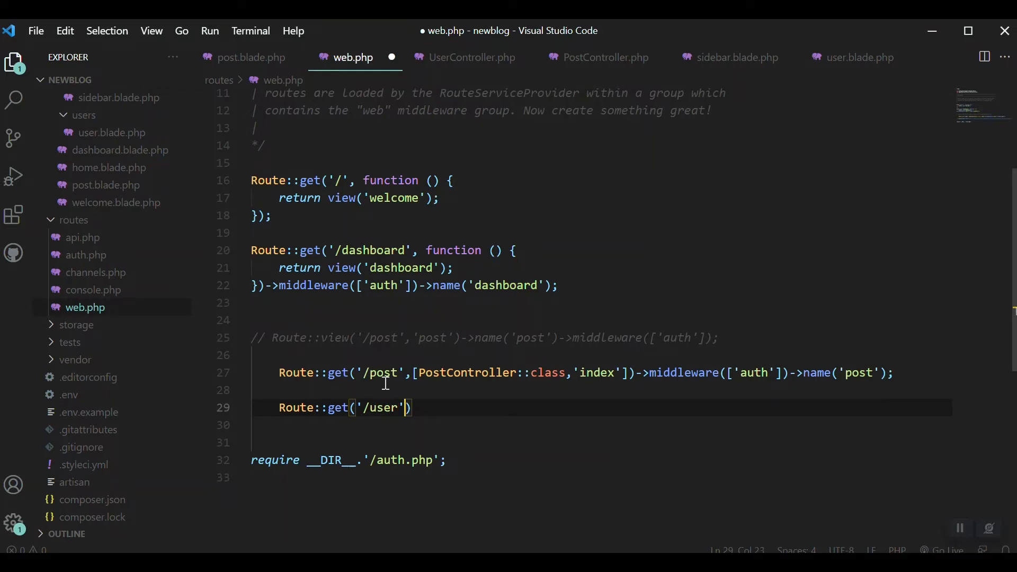
{"action": "type", "text": "["}
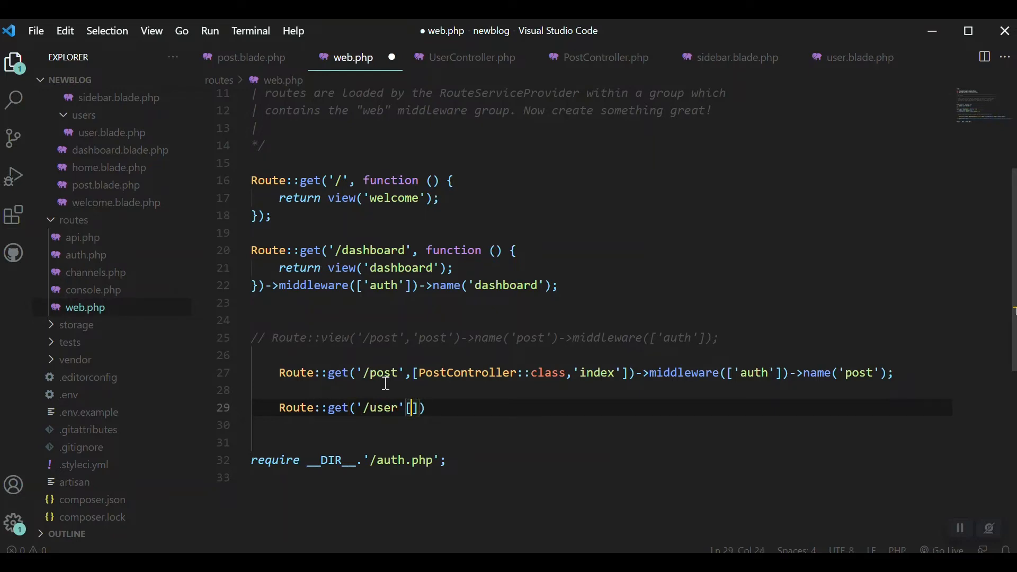
{"action": "type", "text": "UserContro"}
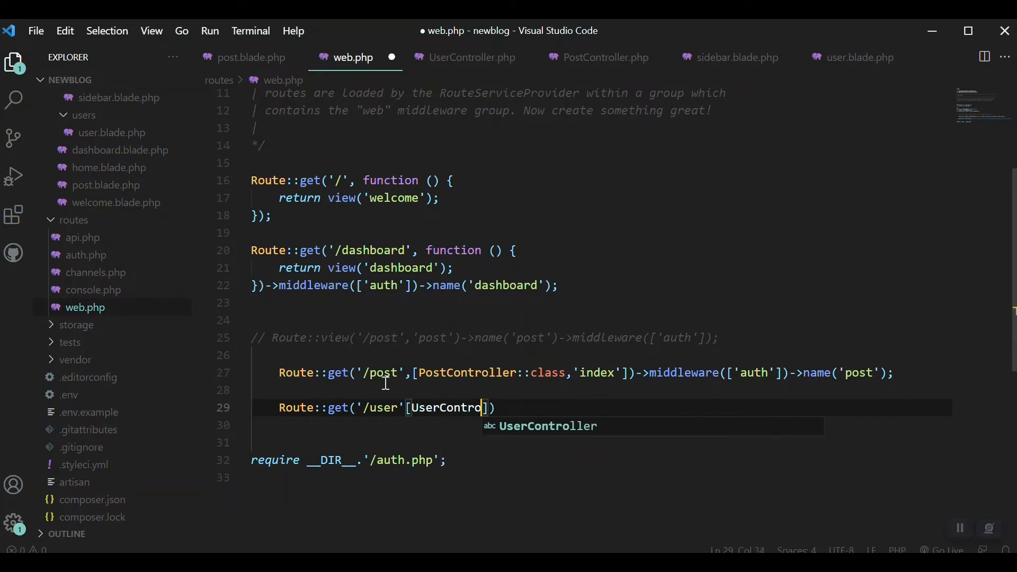
{"action": "type", "text": "::cl"}
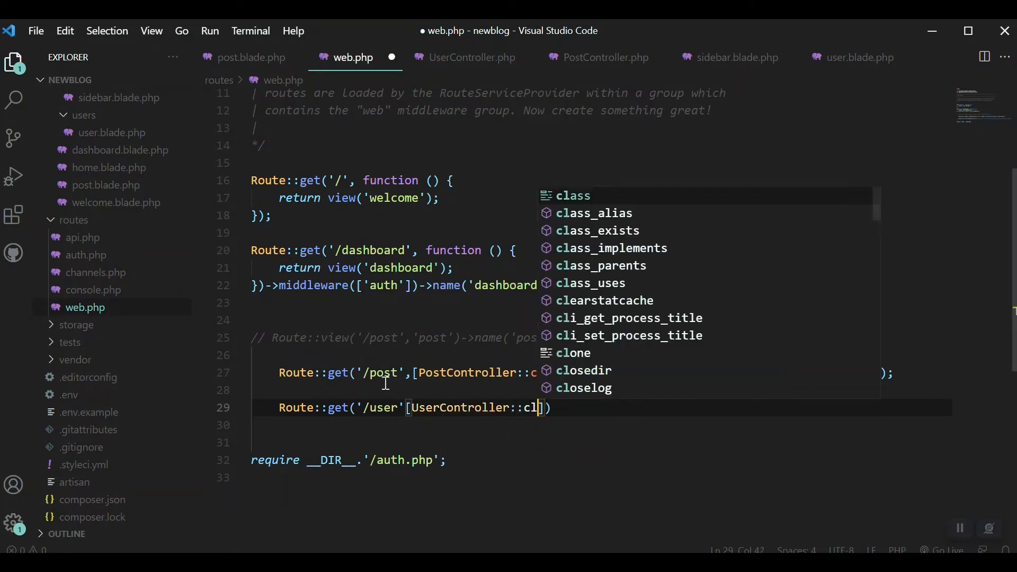
{"action": "key", "text": "Tab"}
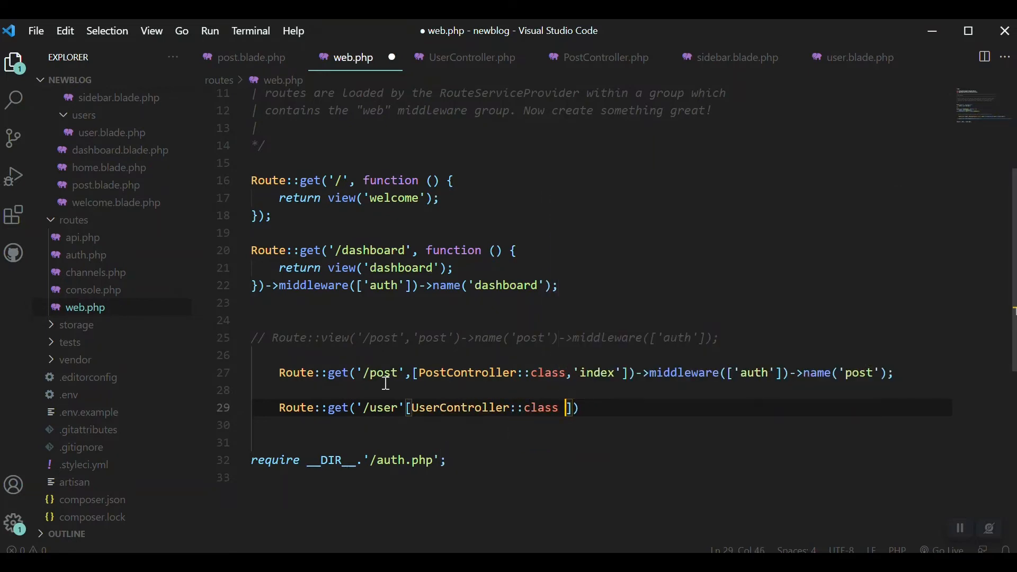
{"action": "type", "text": ","}
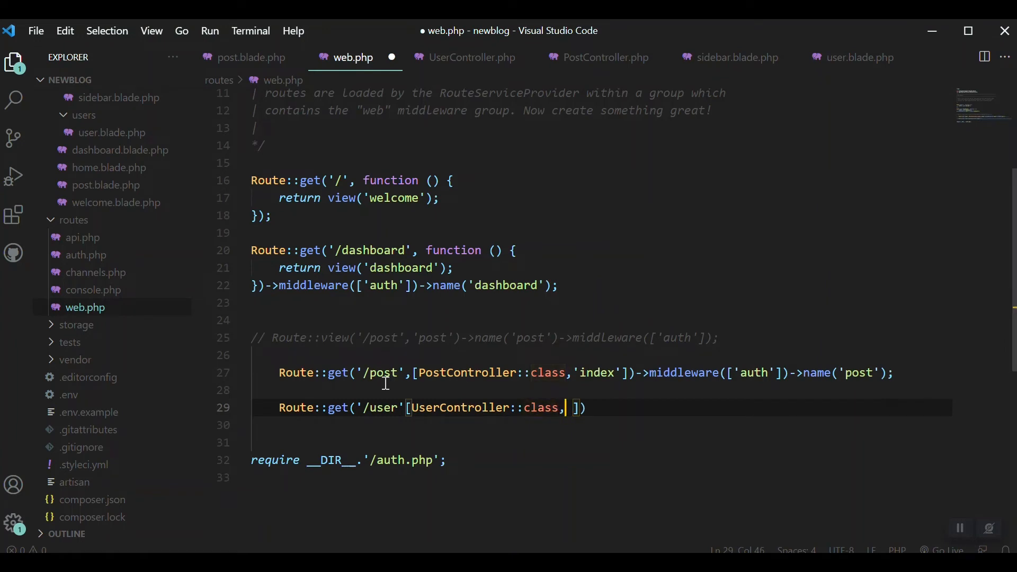
{"action": "type", "text": "'index'"}
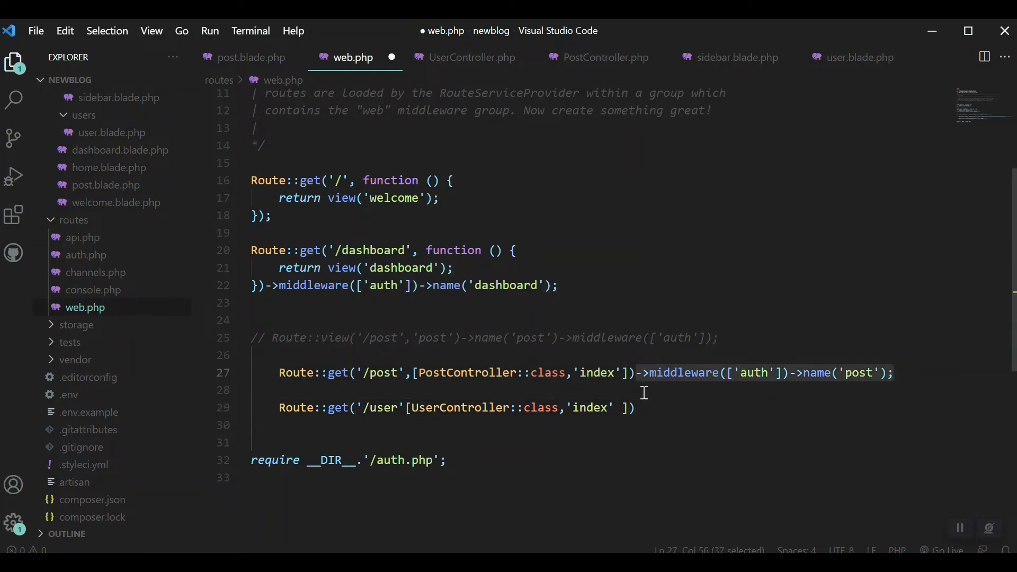
- Give the /user route auth middleware and the name 'user', then save web.php
{"action": "type", "text": "->middleware(['auth'])->name('post');"}
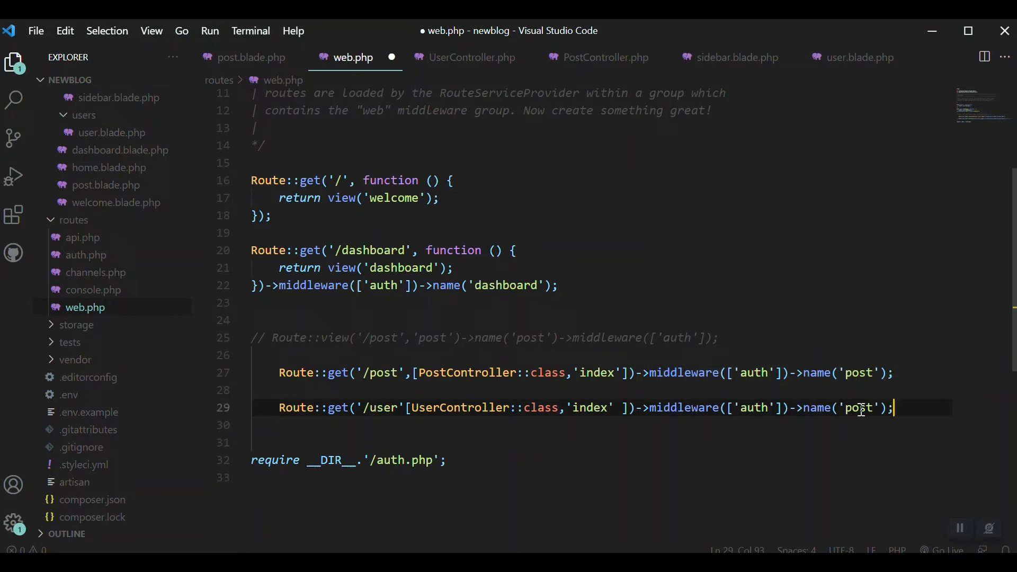
{"action": "type", "text": "user"}
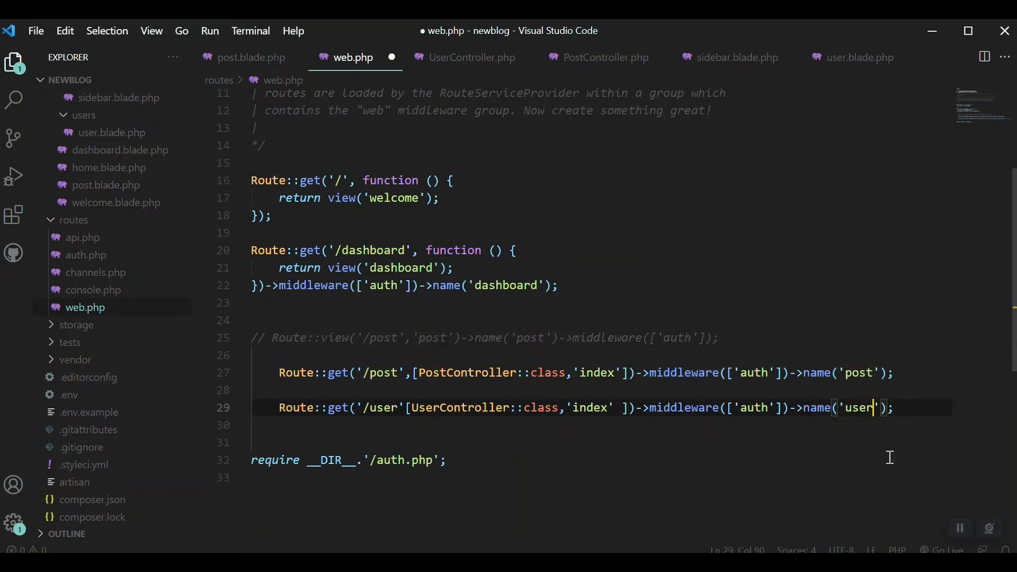
{"action": "key", "text": "ctrl+s"}
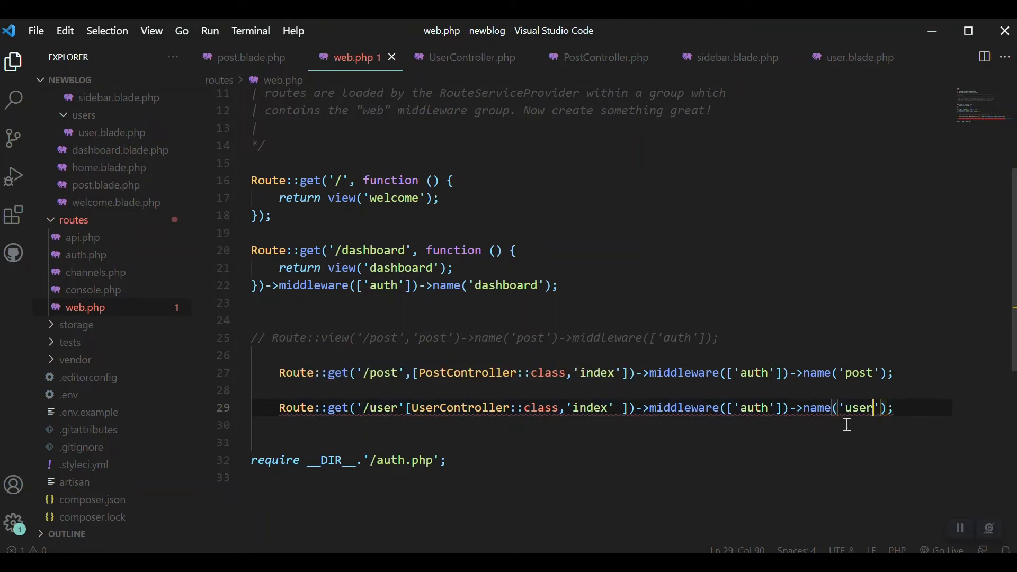
{"action": "left_click", "coordinate": [624, 407]}
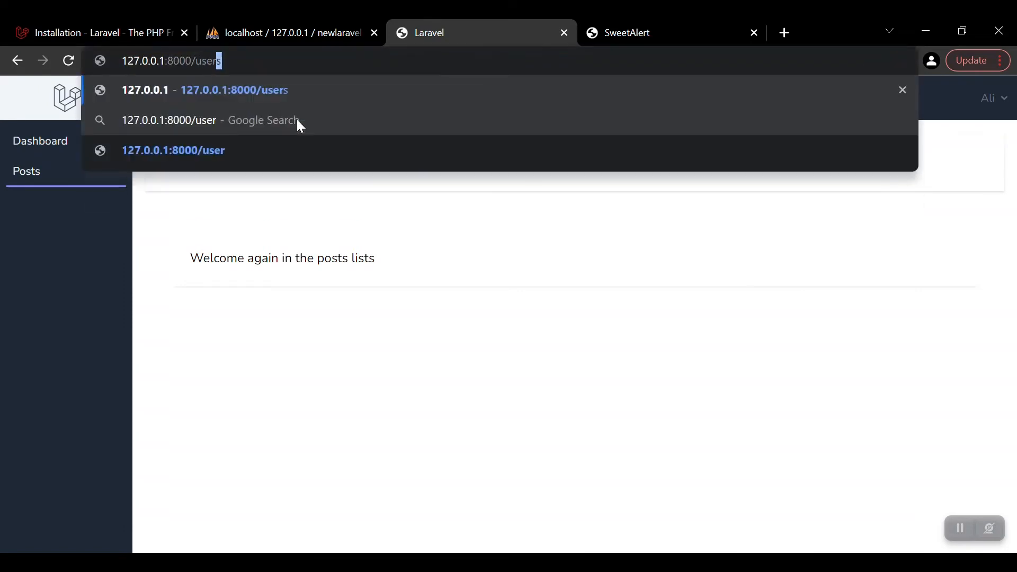
- Load 127.0.0.1:8000/user and inspect the id and name fields in the JSON output
{"action": "key", "text": "Backspace"}
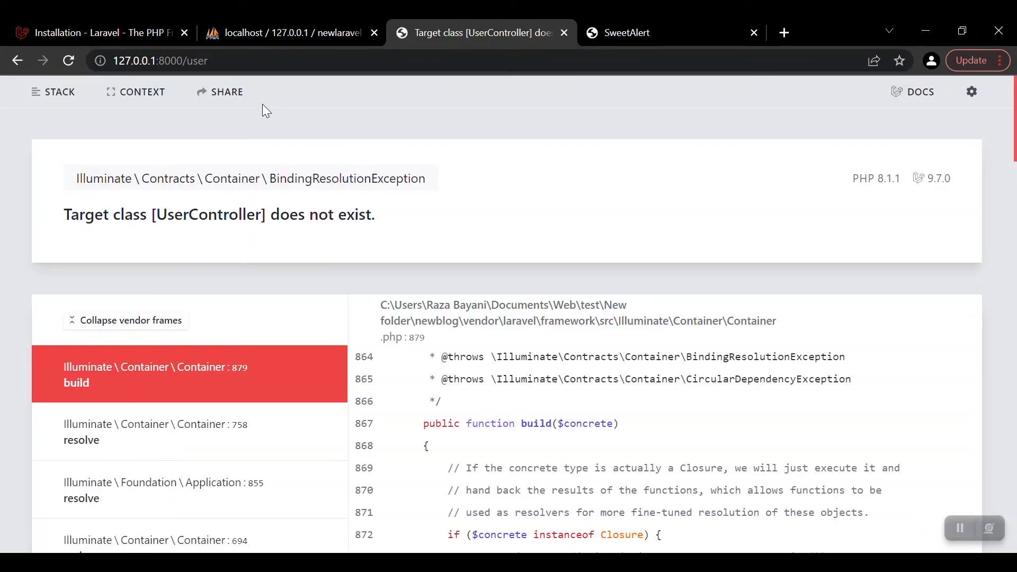
{"action": "left_click_drag", "start_coordinate": [63, 214], "coordinate": [272, 215]}
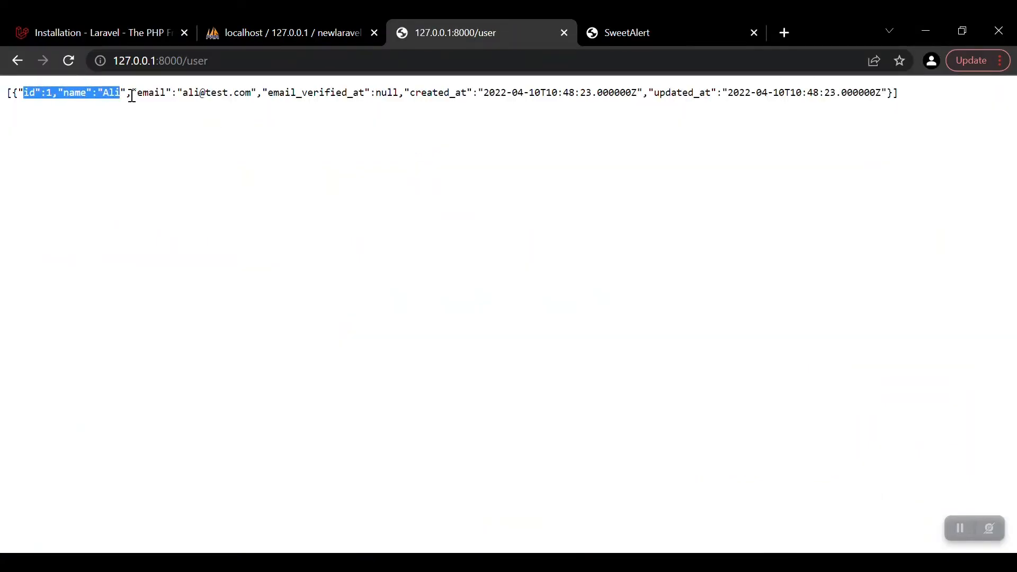
{"action": "left_click_drag", "start_coordinate": [123, 92], "coordinate": [849, 93]}
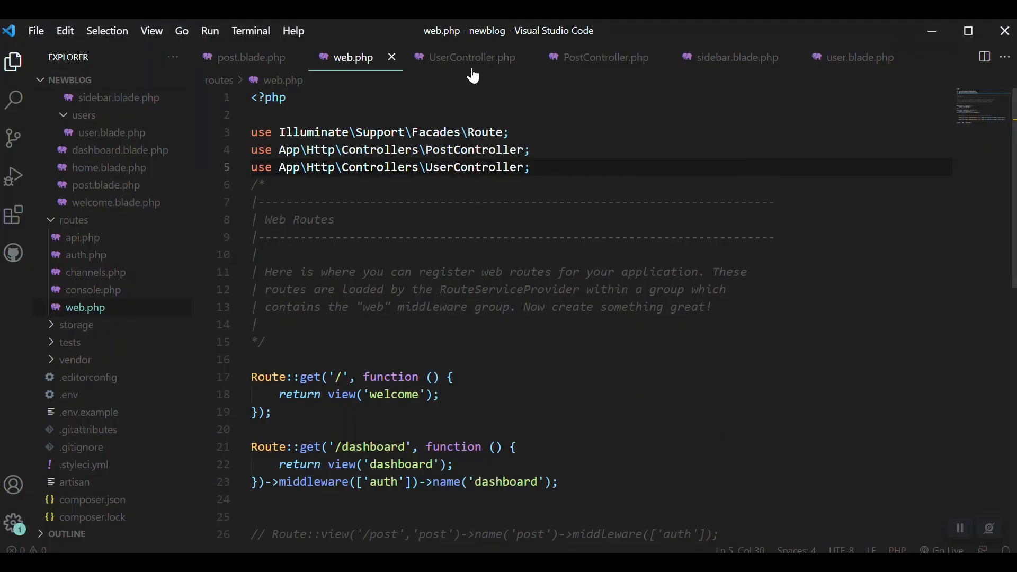
- Make index return view('users.user', ['users'=>$users]) and save UserController
{"action": "left_click", "coordinate": [472, 57]}
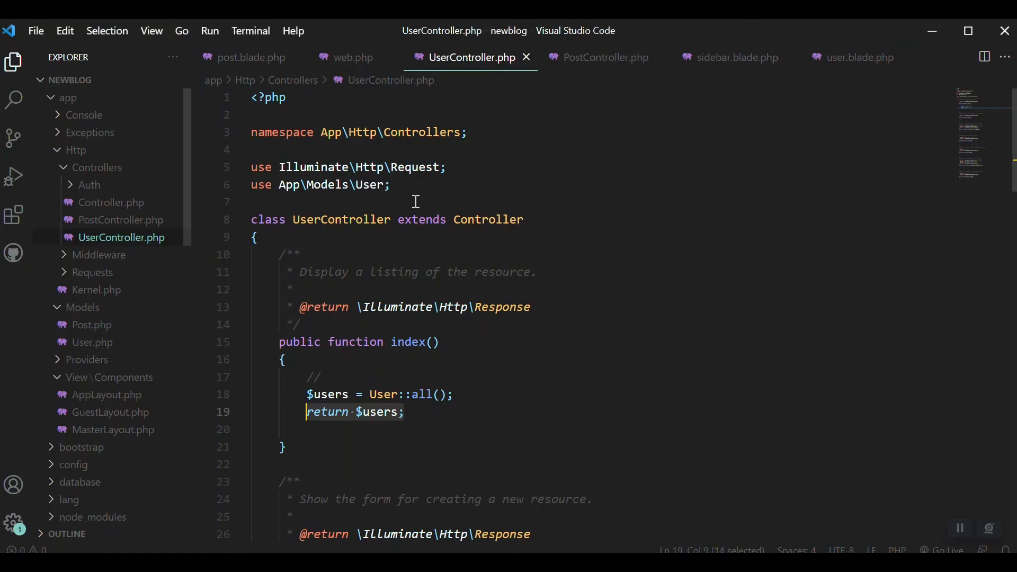
{"action": "left_click", "coordinate": [454, 394]}
{"action": "type", "text": "view"}
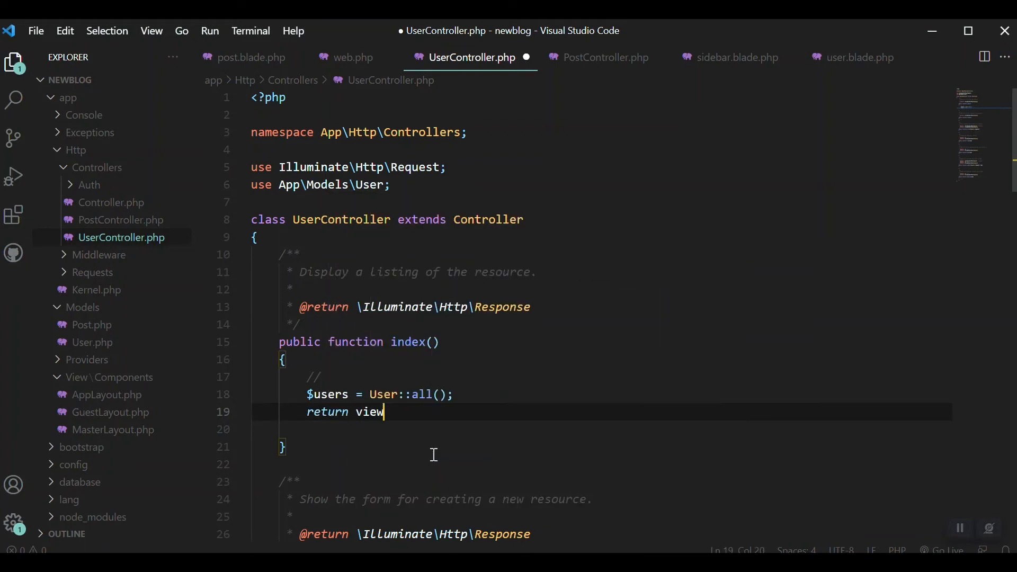
{"action": "type", "text": "('')"}
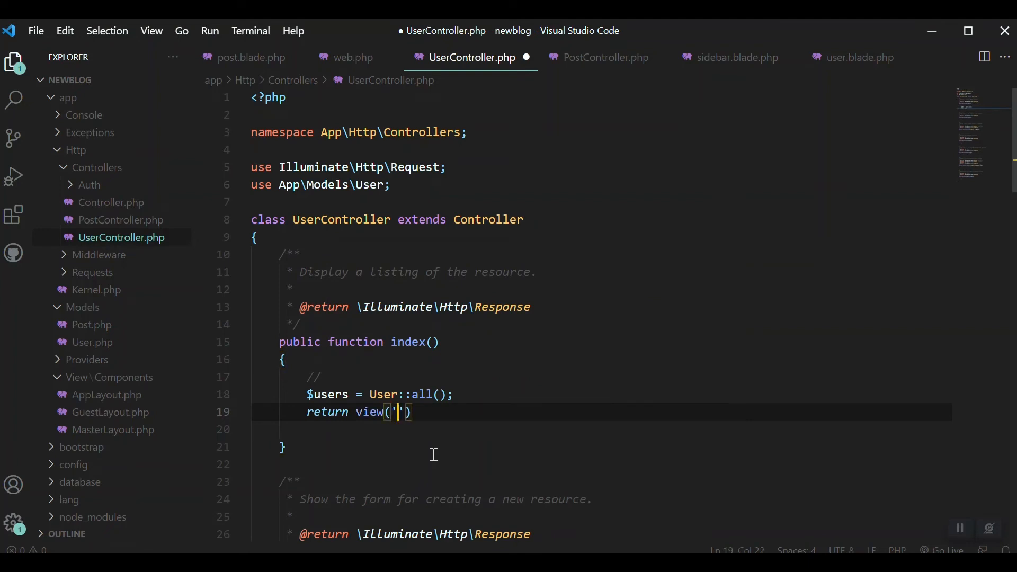
{"action": "type", "text": "user."}
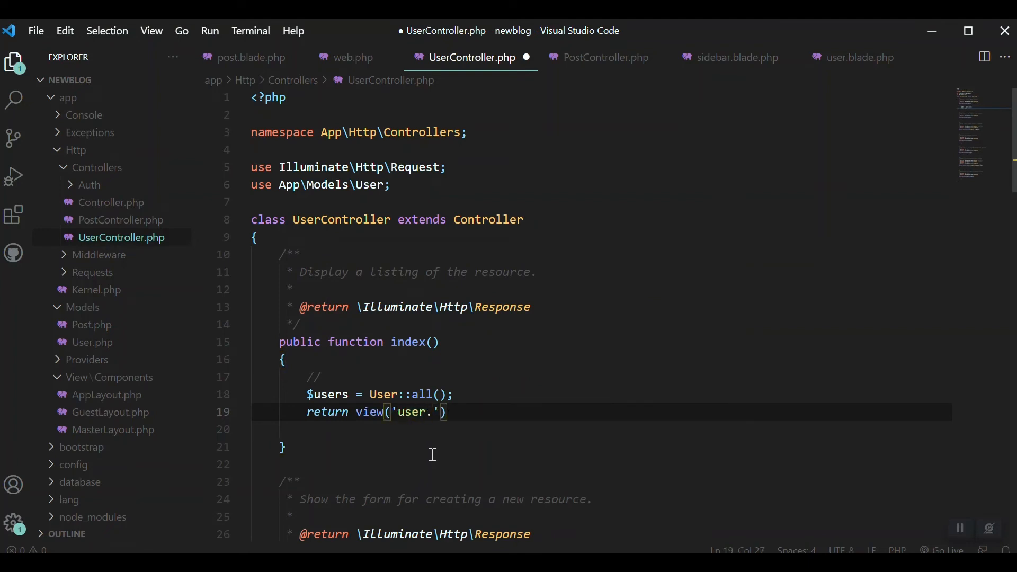
{"action": "type", "text": "user"}
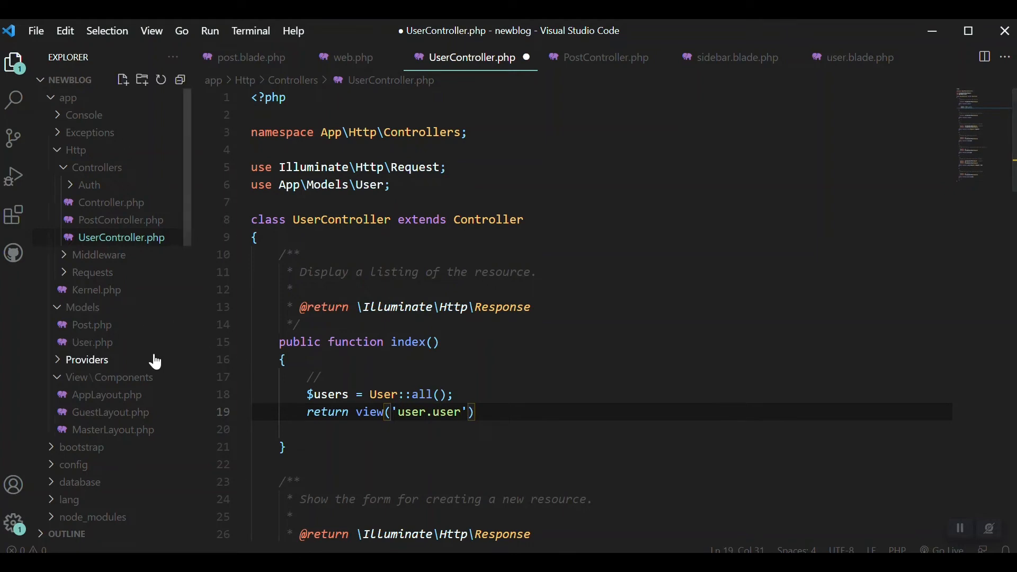
{"action": "scroll", "scroll_direction": "down", "scroll_amount": 3}
{"action": "type", "text": "s"}
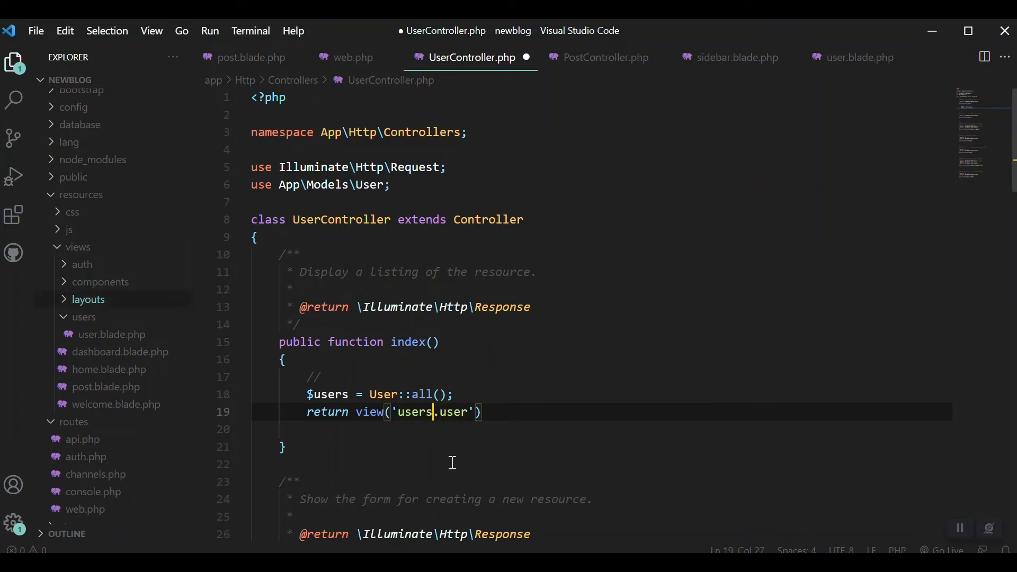
{"action": "double_click", "coordinate": [450, 412]}
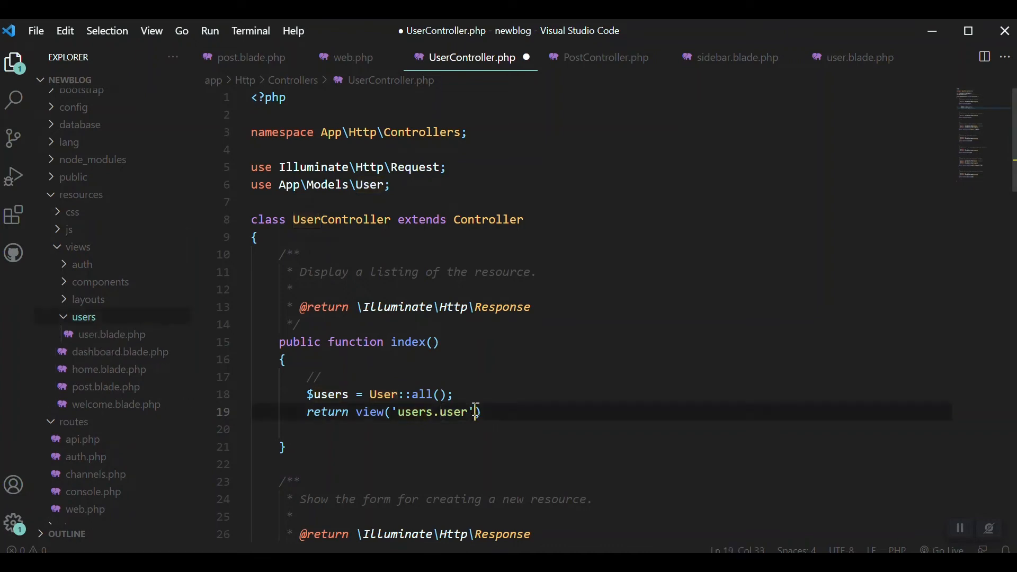
{"action": "type", "text": ",["}
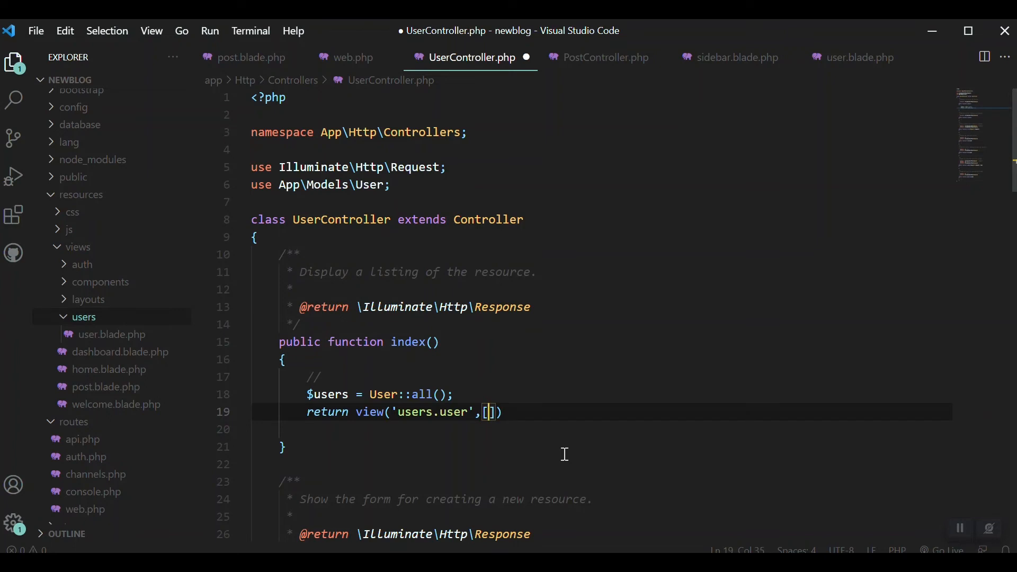
{"action": "type", "text": "''"}
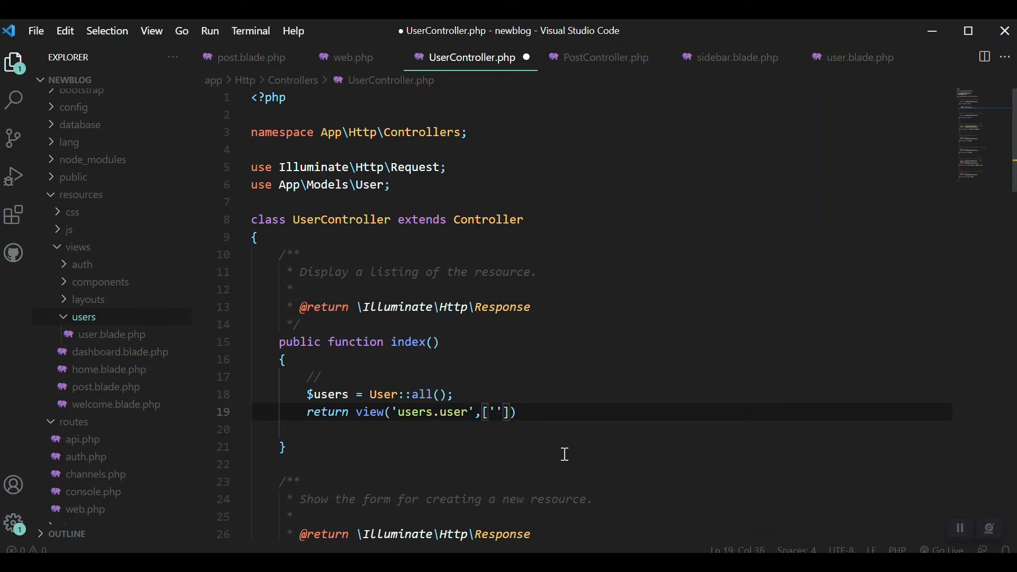
{"action": "type", "text": "users"}
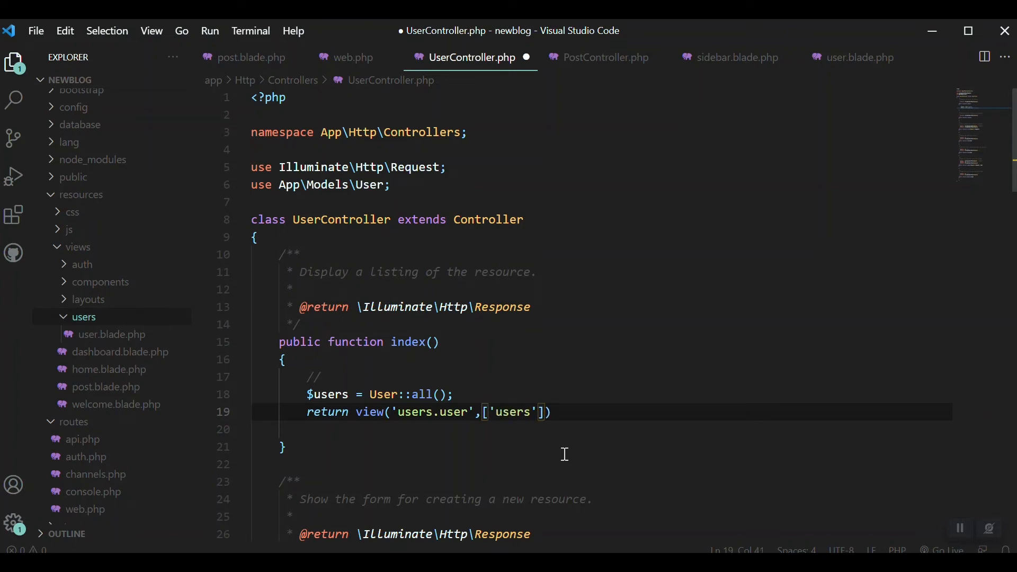
{"action": "type", "text": "=>$users"}
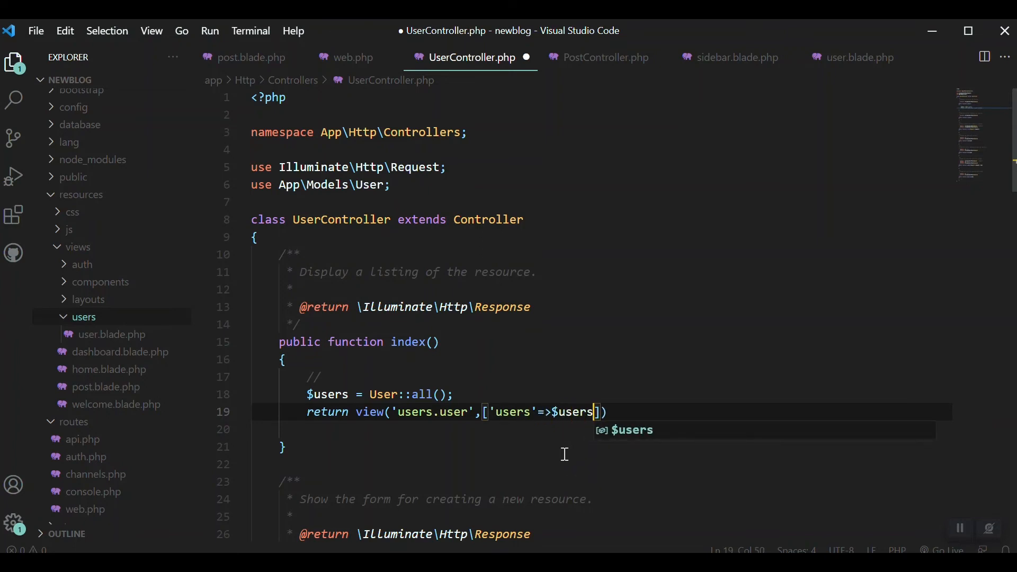
{"action": "type", "text": ";"}
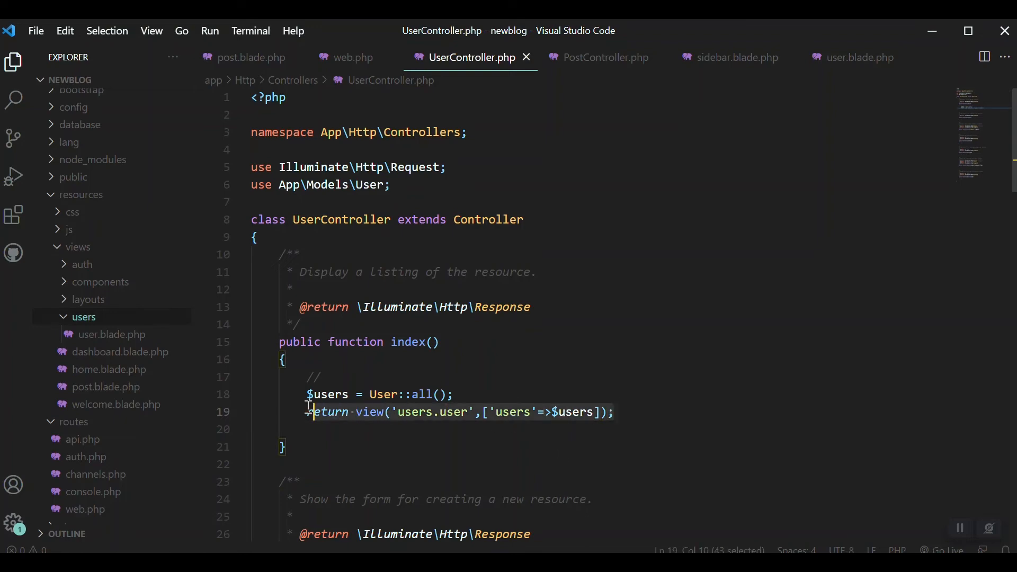
- Reload 127.0.0.1:8000/user in Chrome and inspect the welcome message output
{"action": "left_click", "coordinate": [482, 32]}
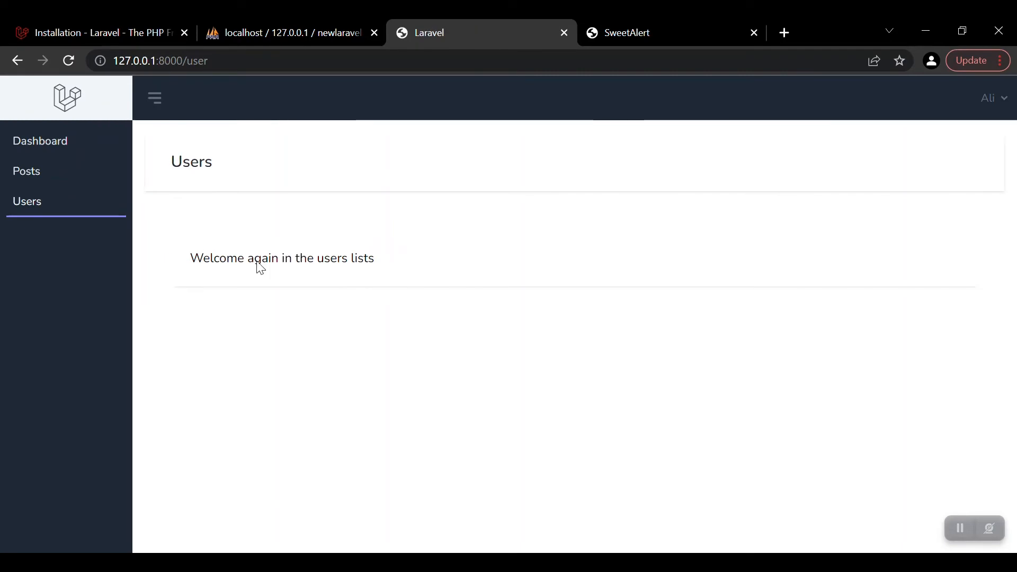
{"action": "left_click_drag", "start_coordinate": [202, 257], "coordinate": [347, 255]}
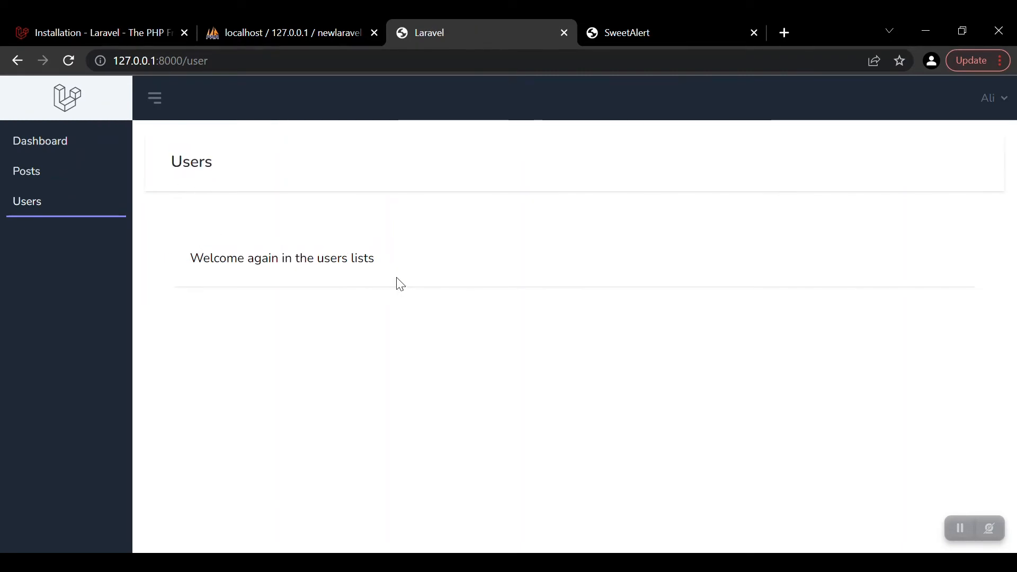
{"action": "triple_click", "coordinate": [280, 257]}
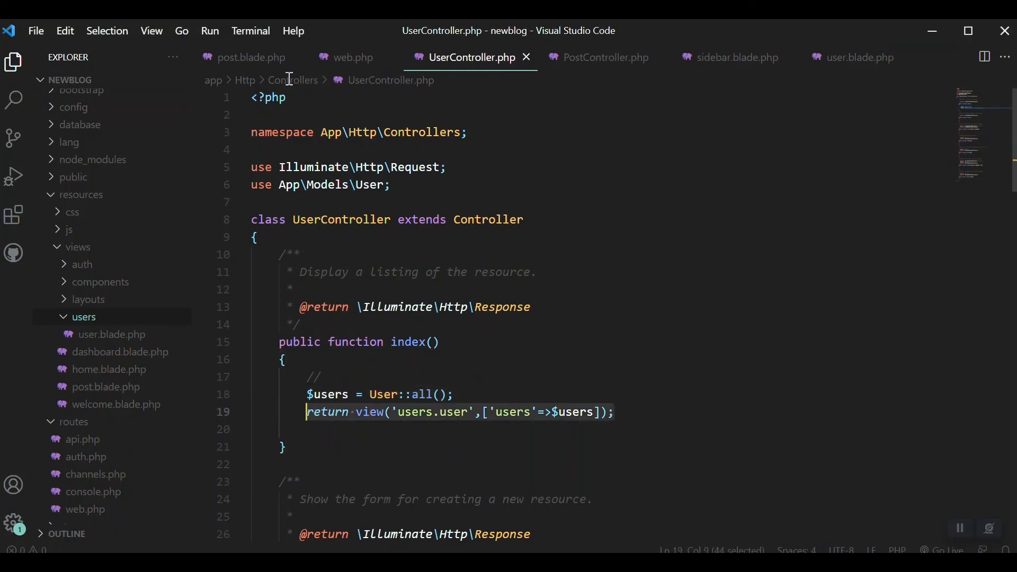
- Add a table with ID and Name header cells and an empty tbody in user.blade.php
{"action": "left_click", "coordinate": [858, 58]}
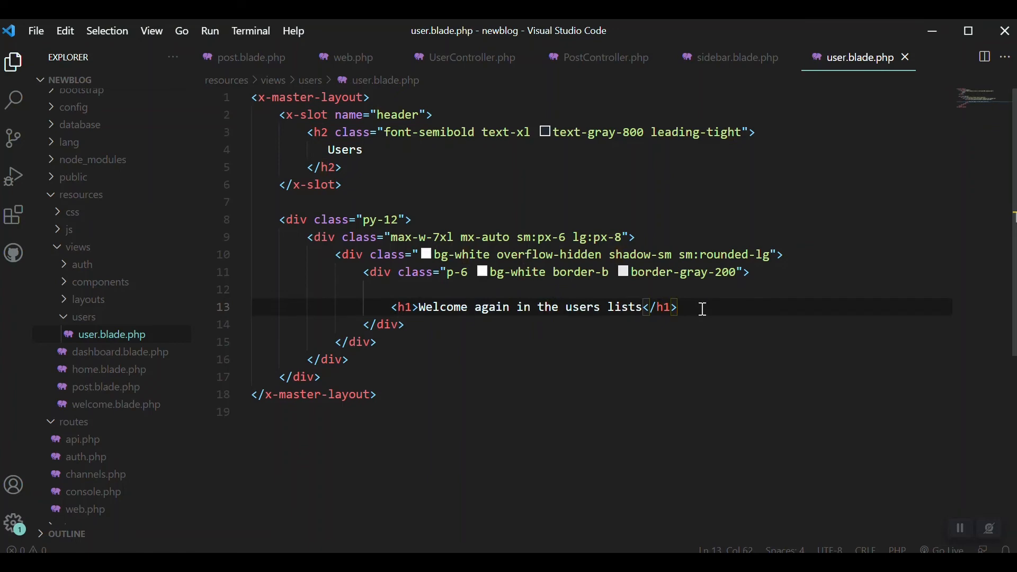
{"action": "type", "text": "table"}
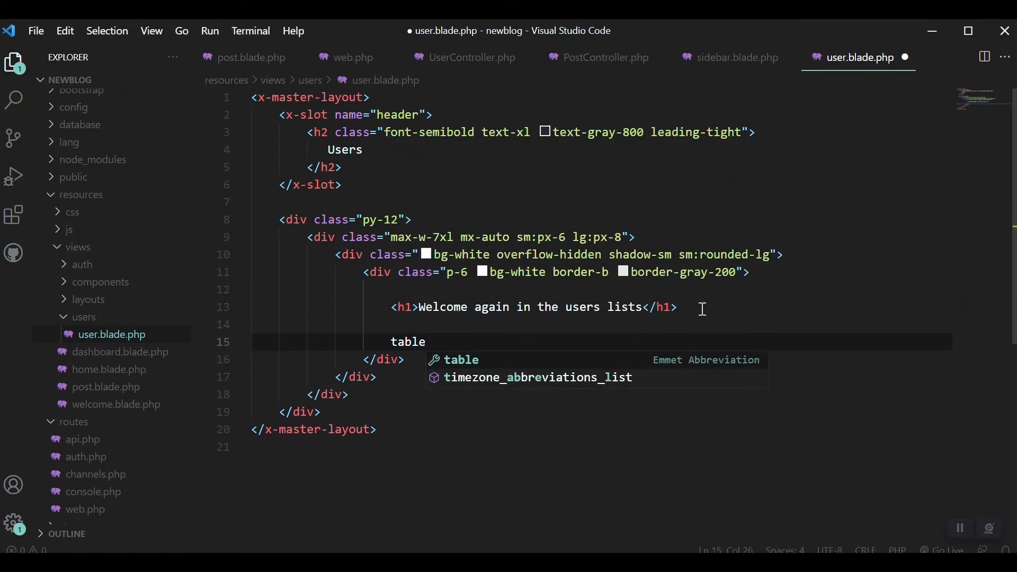
{"action": "mouse_move", "coordinate": [824, 332]}
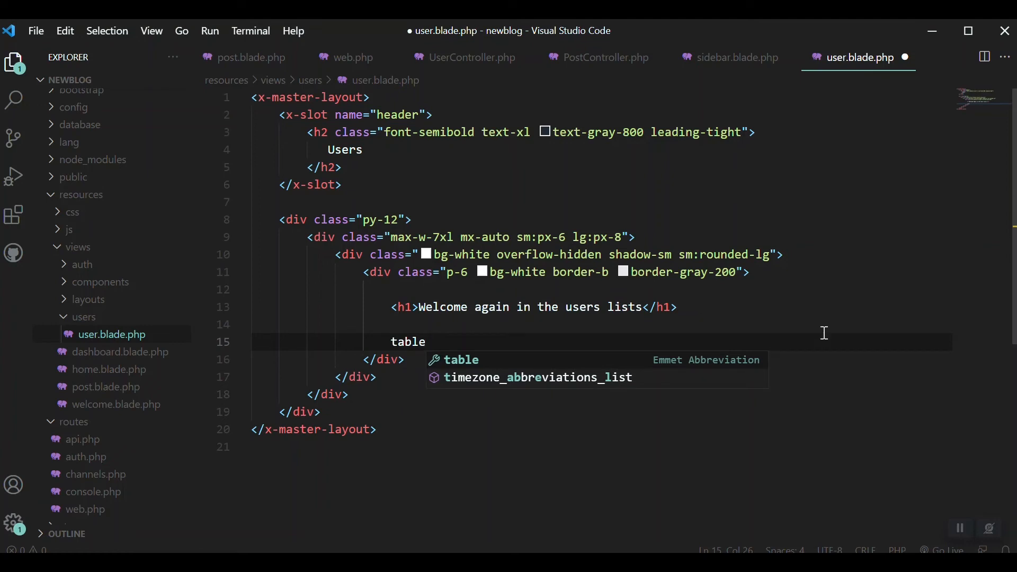
{"action": "mouse_move", "coordinate": [966, 490]}
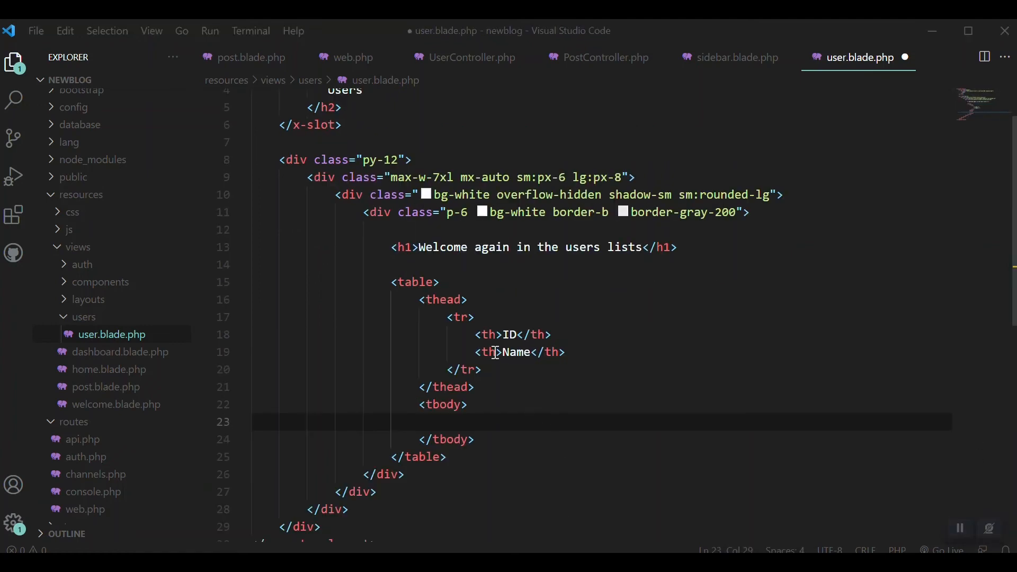
{"action": "scroll", "scroll_direction": "down", "scroll_amount": 3}
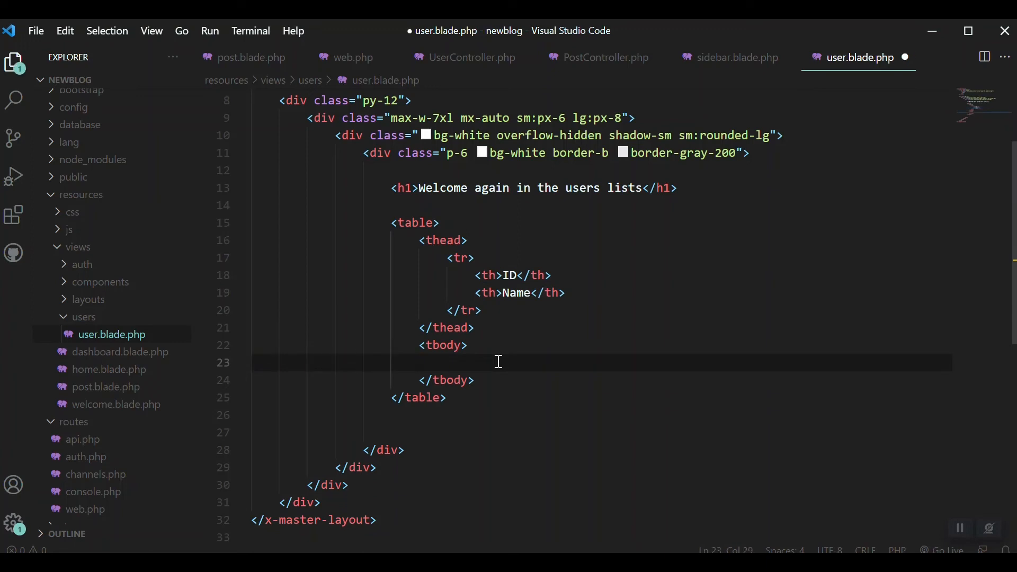
{"action": "mouse_move", "coordinate": [547, 368]}
{"action": "type", "text": "@"}
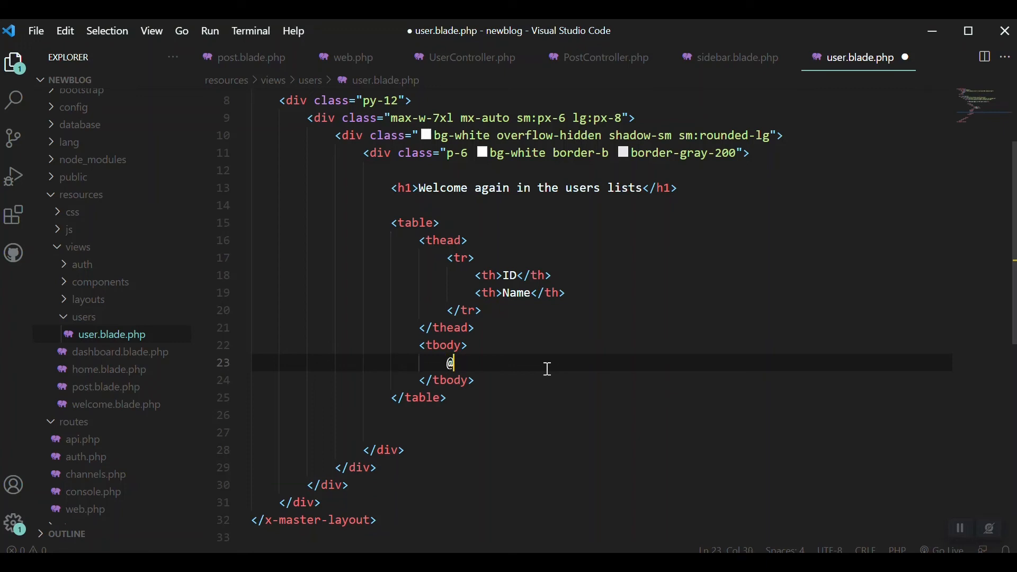
{"action": "type", "text": "fo"}
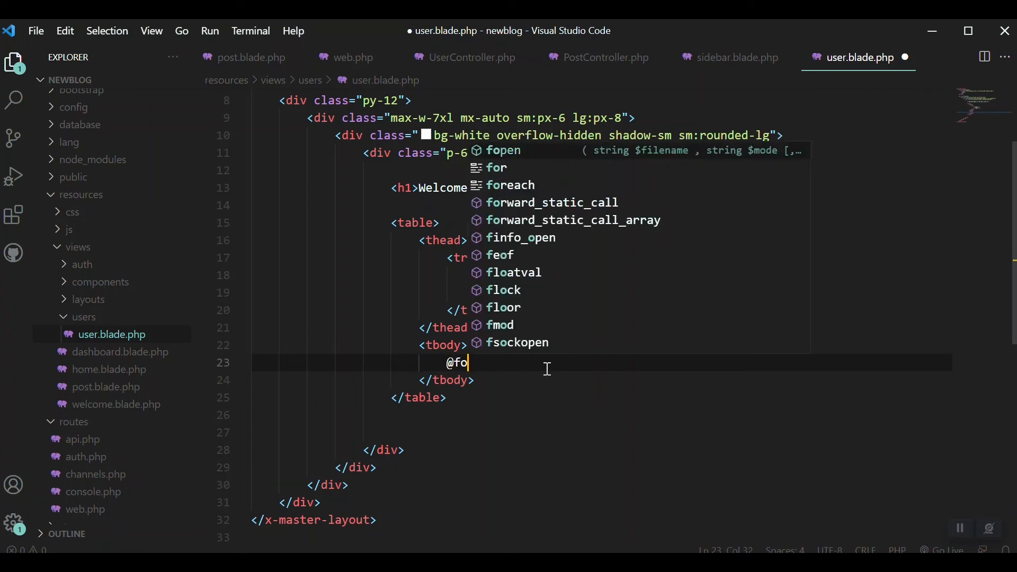
{"action": "type", "text": "read"}
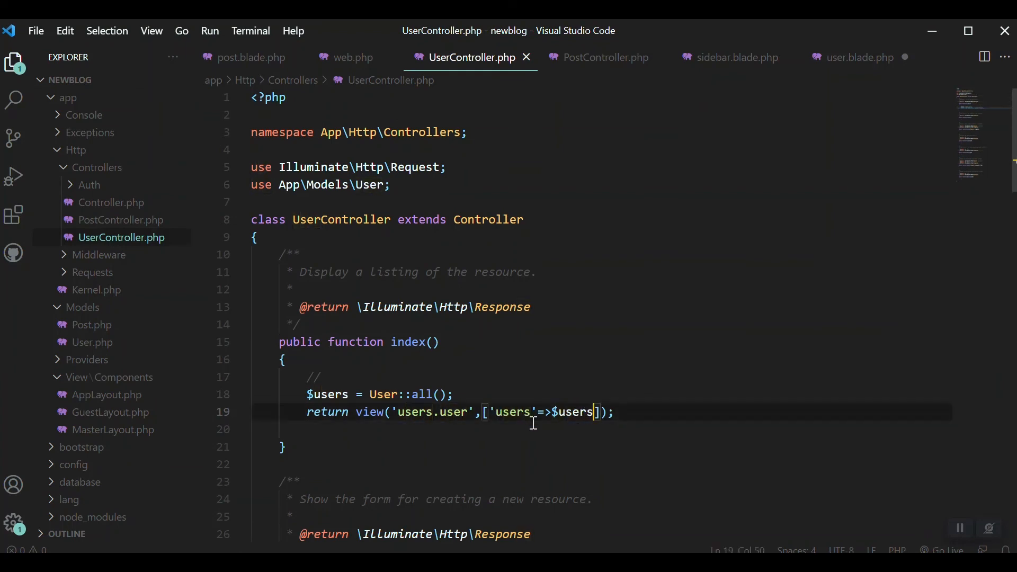
{"action": "double_click", "coordinate": [512, 411]}
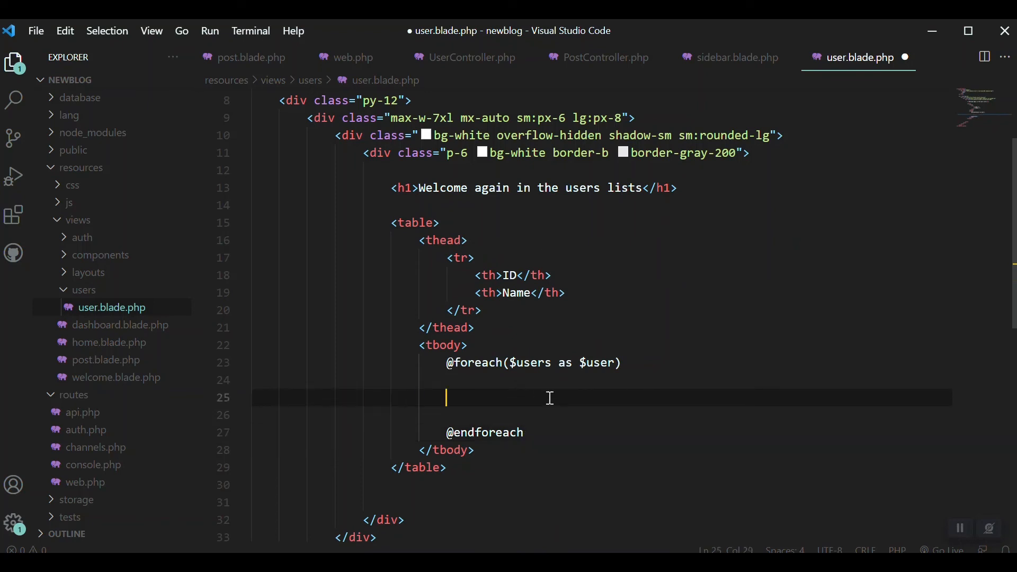
{"action": "type", "text": "<tr>"}
{"action": "left_click", "coordinate": [602, 414]}
{"action": "type", "text": "<td></td>"}
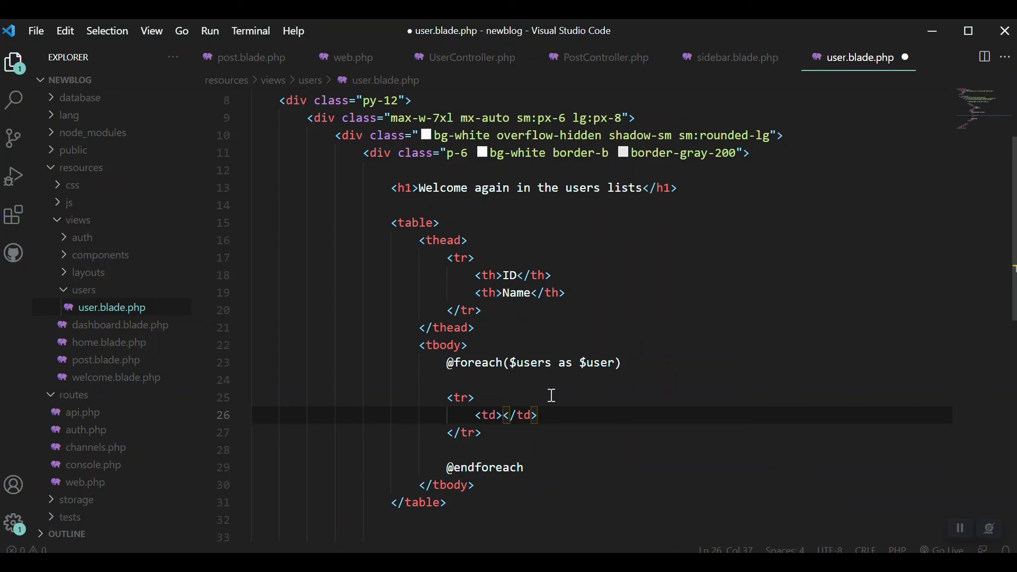
{"action": "type", "text": "{{"}
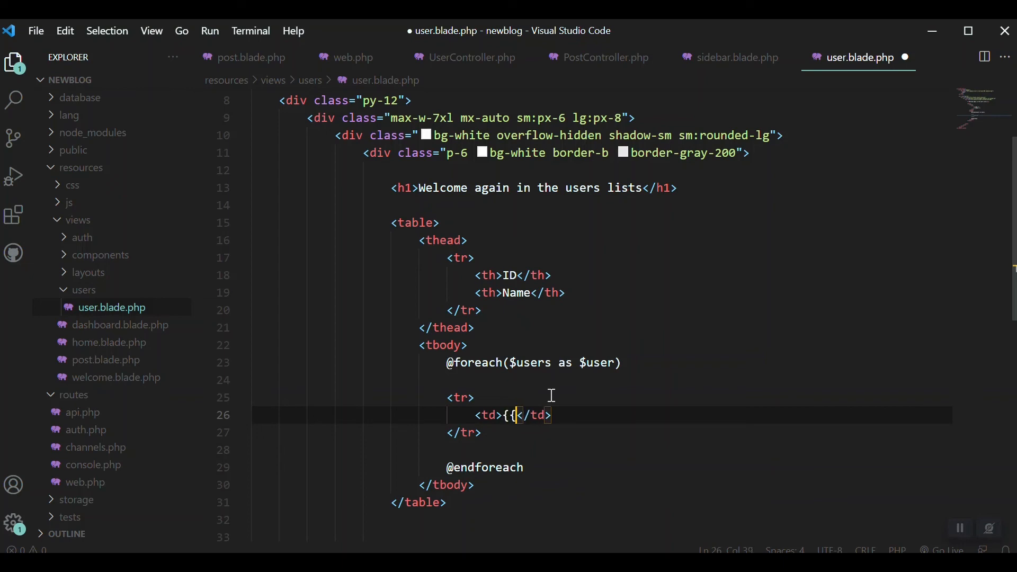
{"action": "type", "text": "}}"}
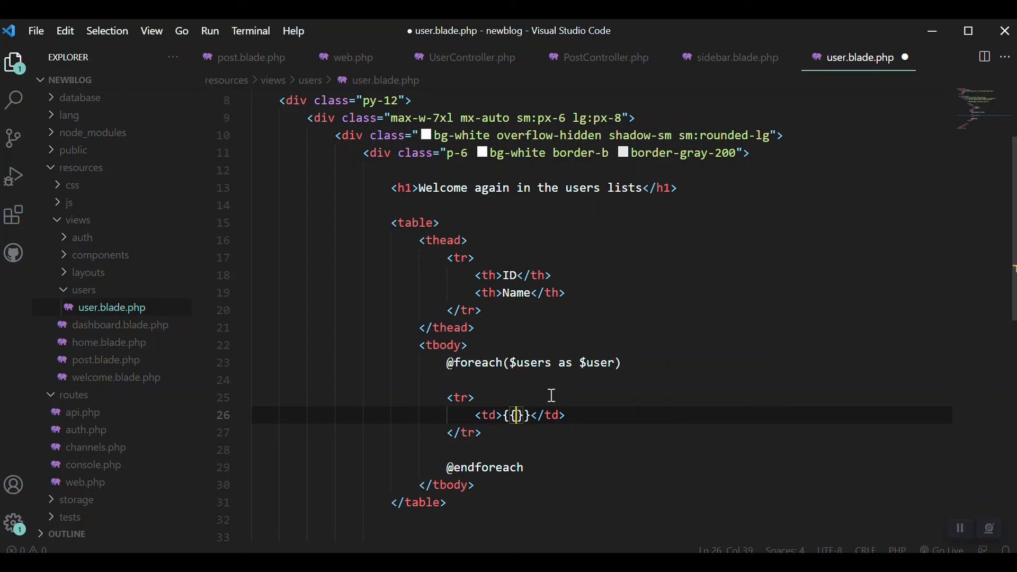
{"action": "type", "text": "$user"}
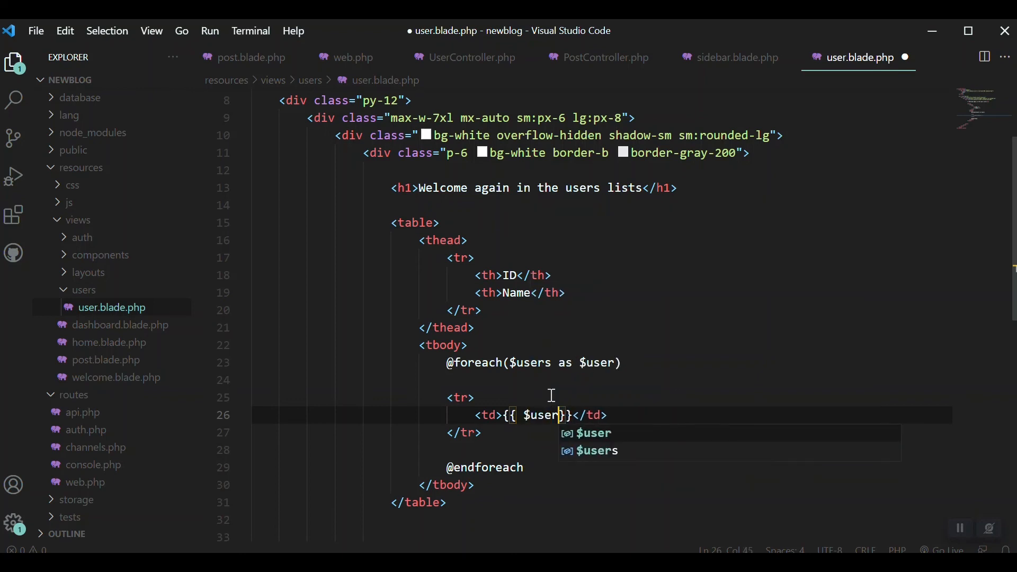
{"action": "type", "text": "->id"}
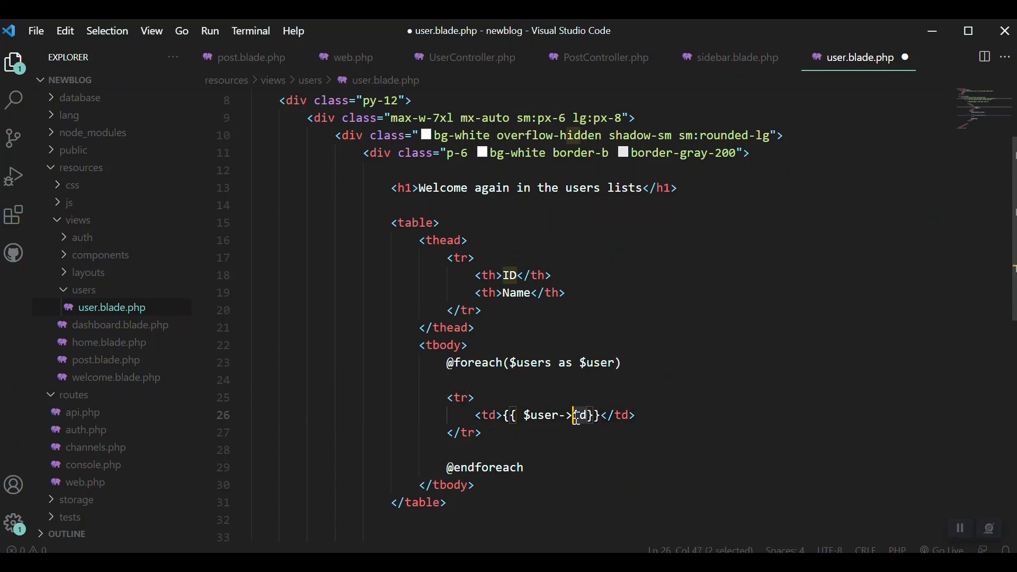
{"action": "type", "text": "id}}</td>"}
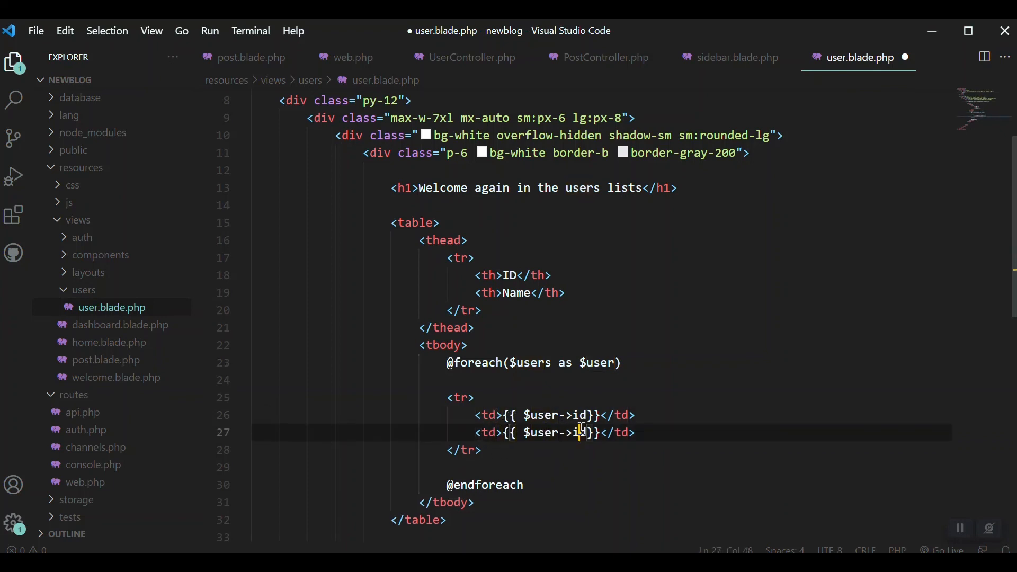
{"action": "type", "text": "name"}
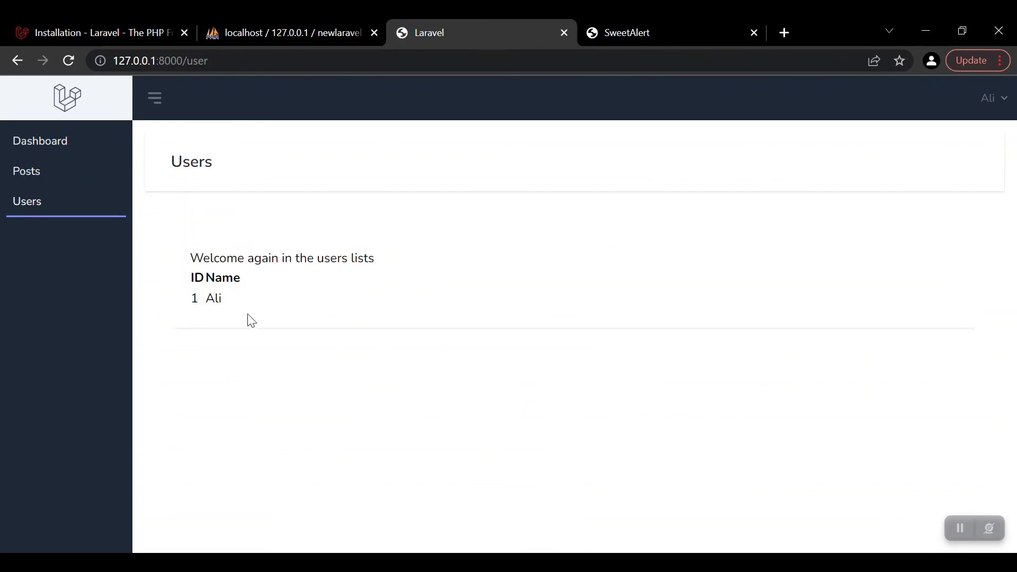
{"action": "mouse_move", "coordinate": [207, 282]}
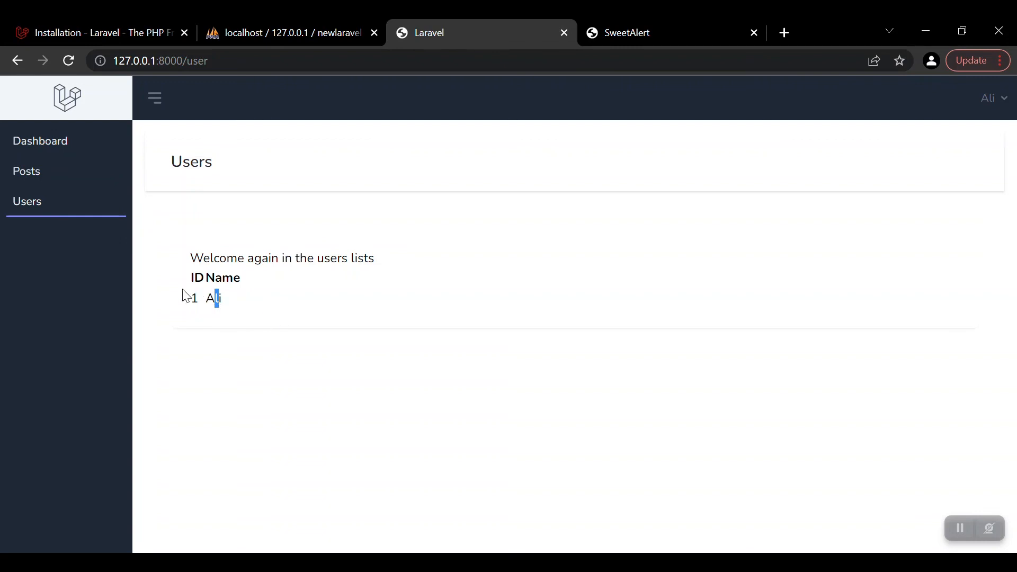
{"action": "mouse_move", "coordinate": [531, 470]}
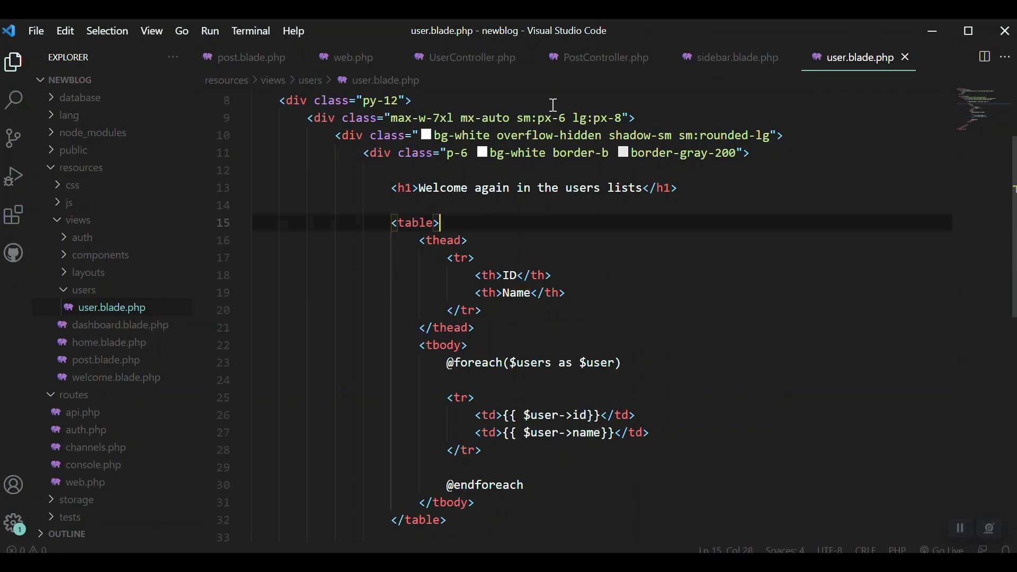
- Return to UserController.php and scroll to the index method's User::all() call
{"action": "left_click", "coordinate": [470, 58]}
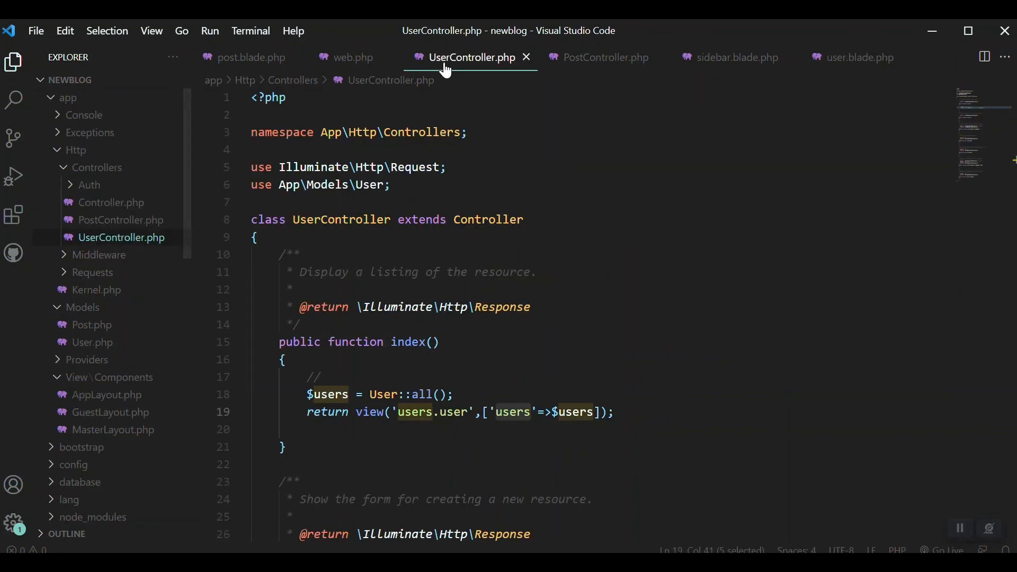
{"action": "scroll", "scroll_direction": "down", "scroll_amount": 3}
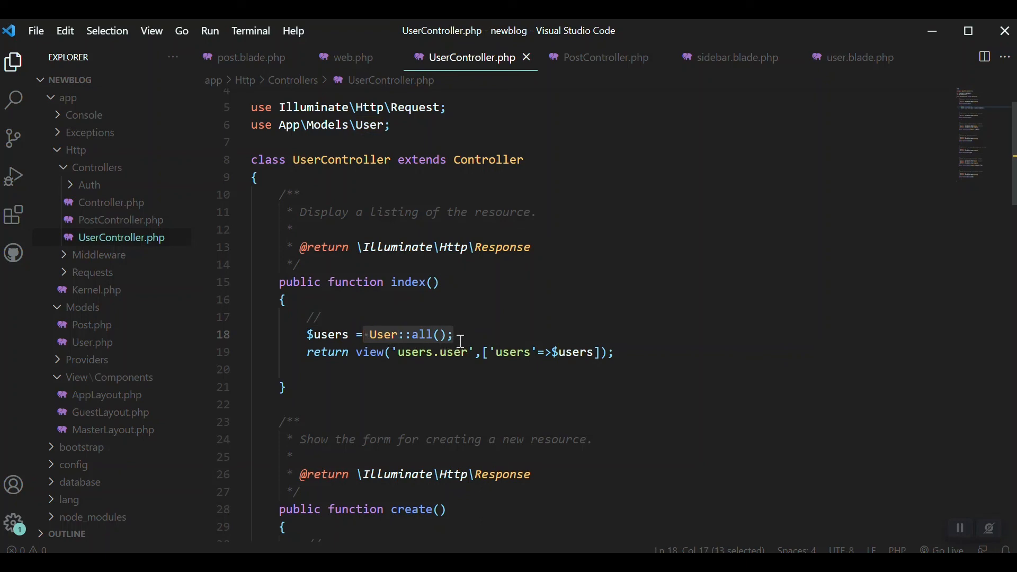
{"action": "mouse_move", "coordinate": [454, 335]}
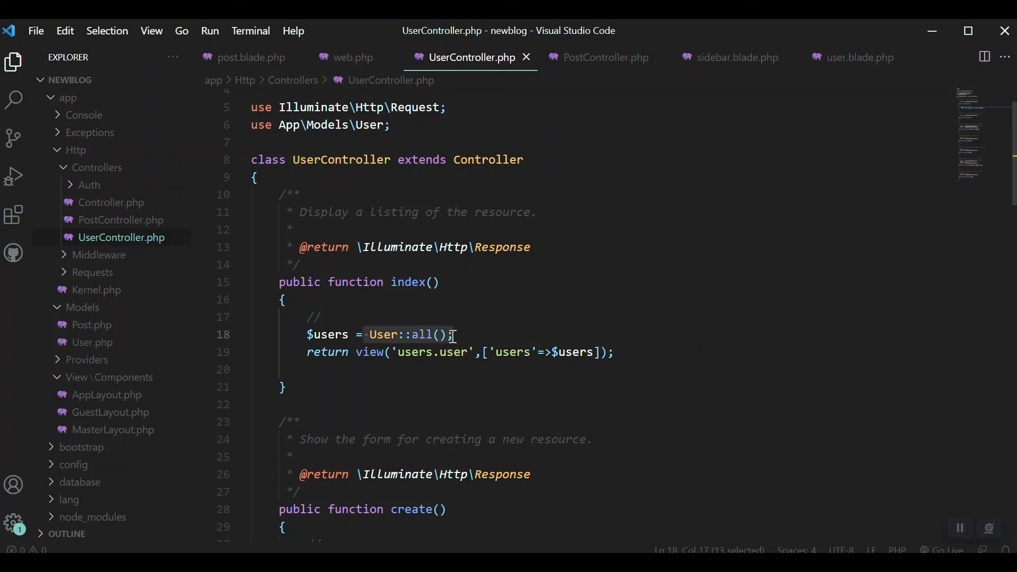